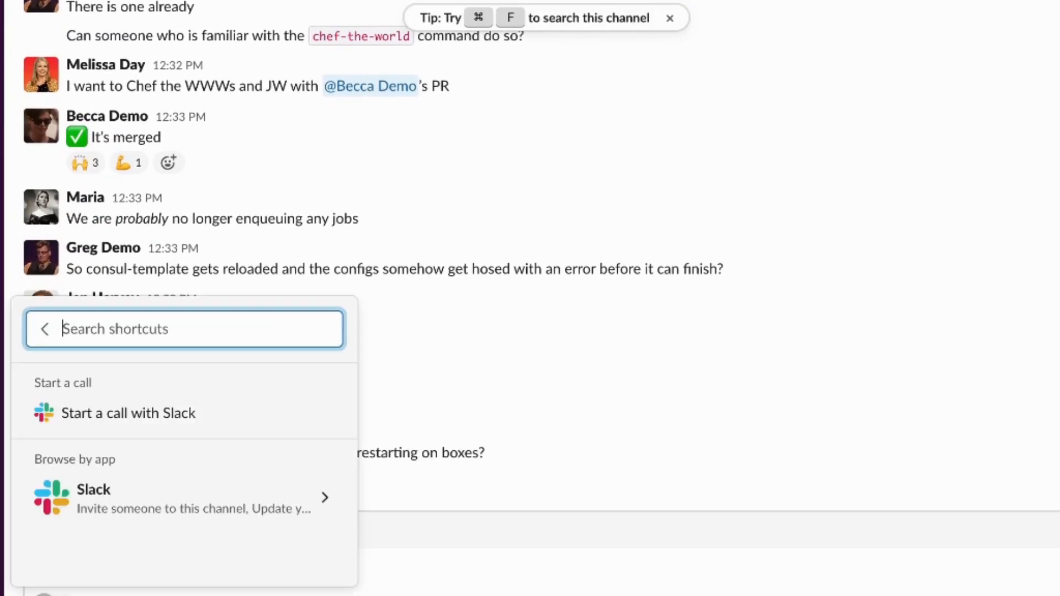
Run /jeli in Slack, review the consul report's Narrative timeline, then go to the Opportunities index.
{"action": "type", "text": "/jeli"}
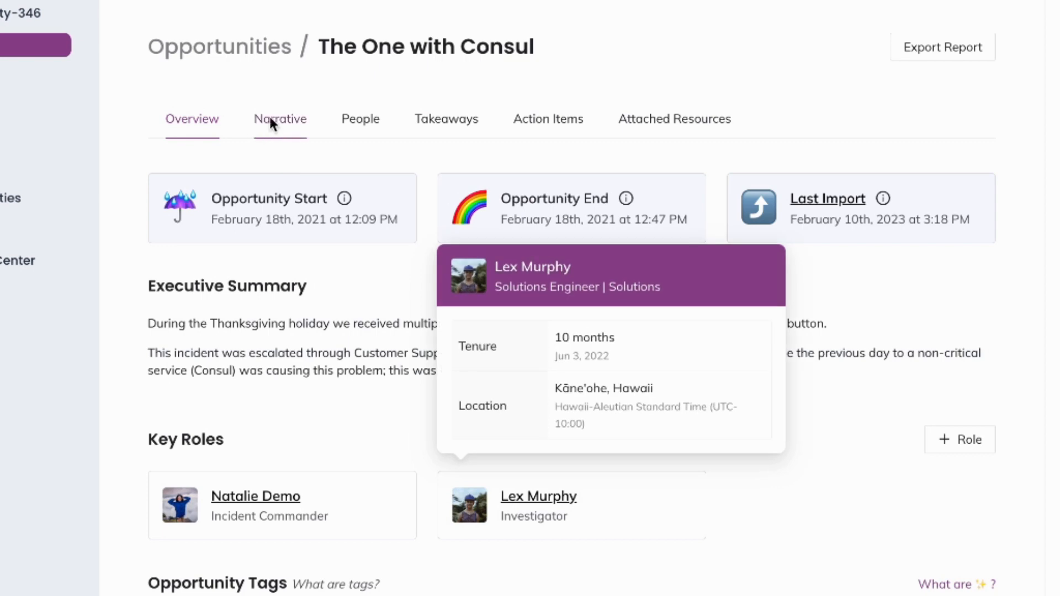
{"action": "left_click", "coordinate": [280, 120]}
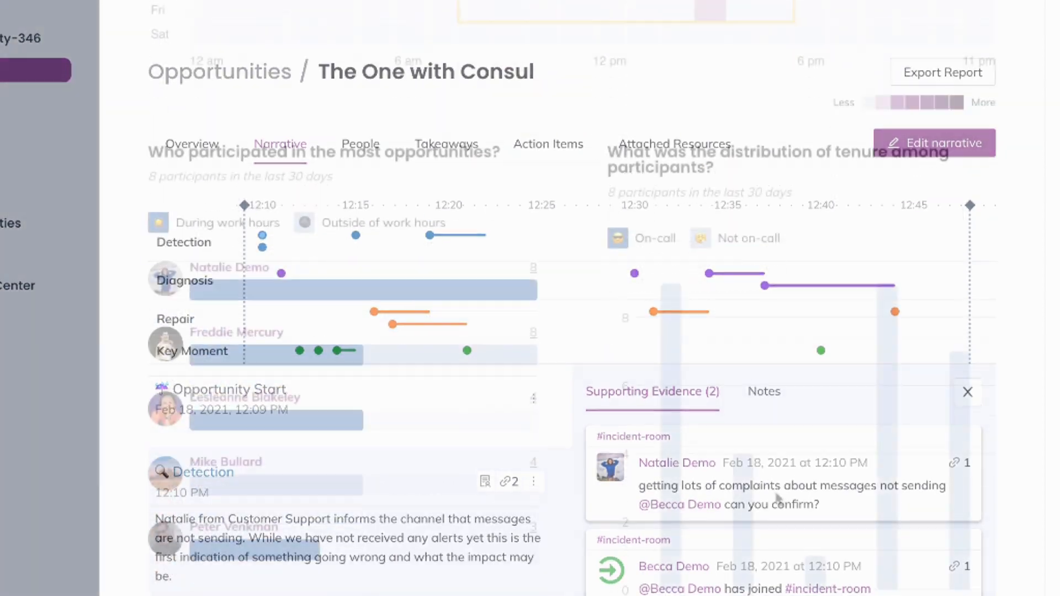
{"action": "scroll", "scroll_direction": "down", "scroll_amount": 3}
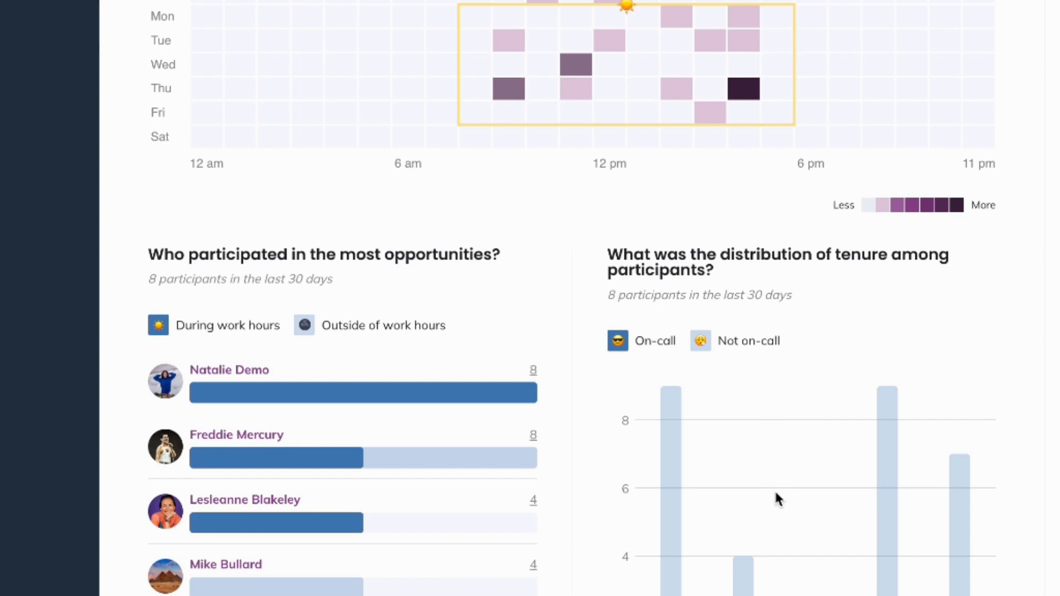
{"action": "scroll", "scroll_direction": "down", "scroll_amount": 3}
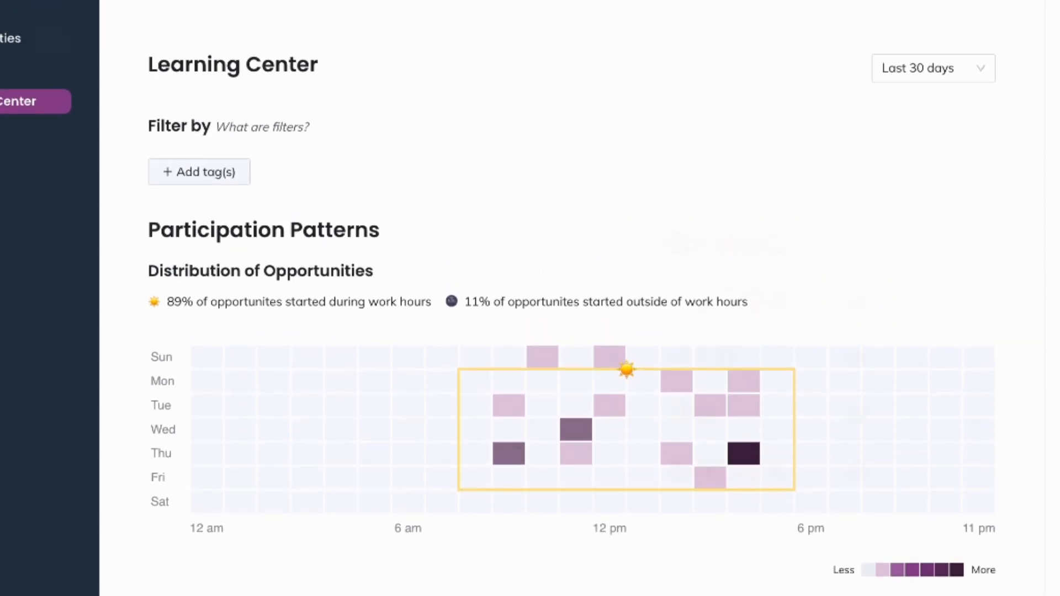
{"action": "left_click", "coordinate": [21, 38]}
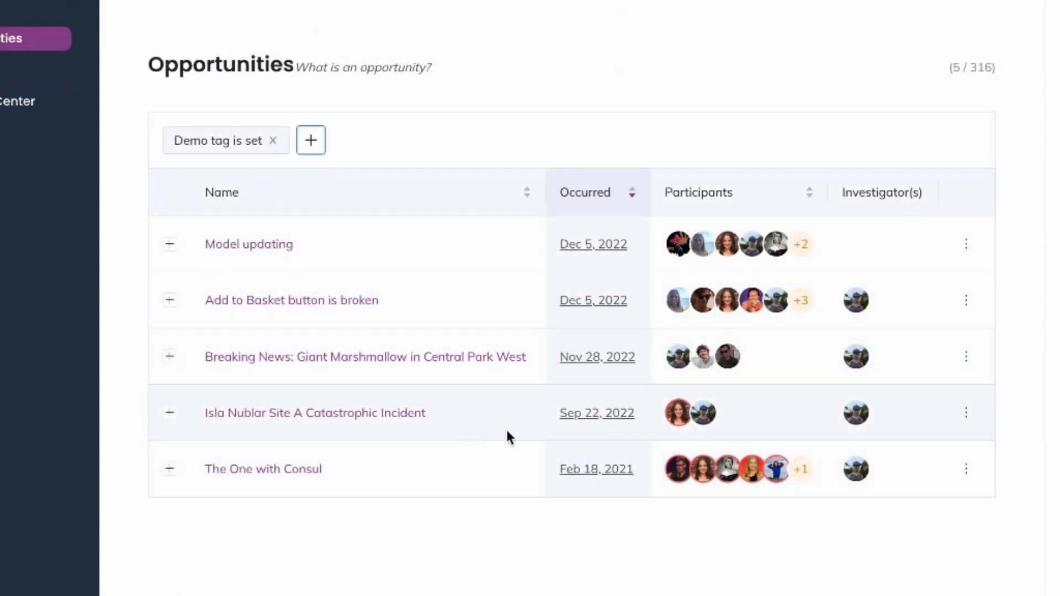
{"action": "mouse_move", "coordinate": [678, 244]}
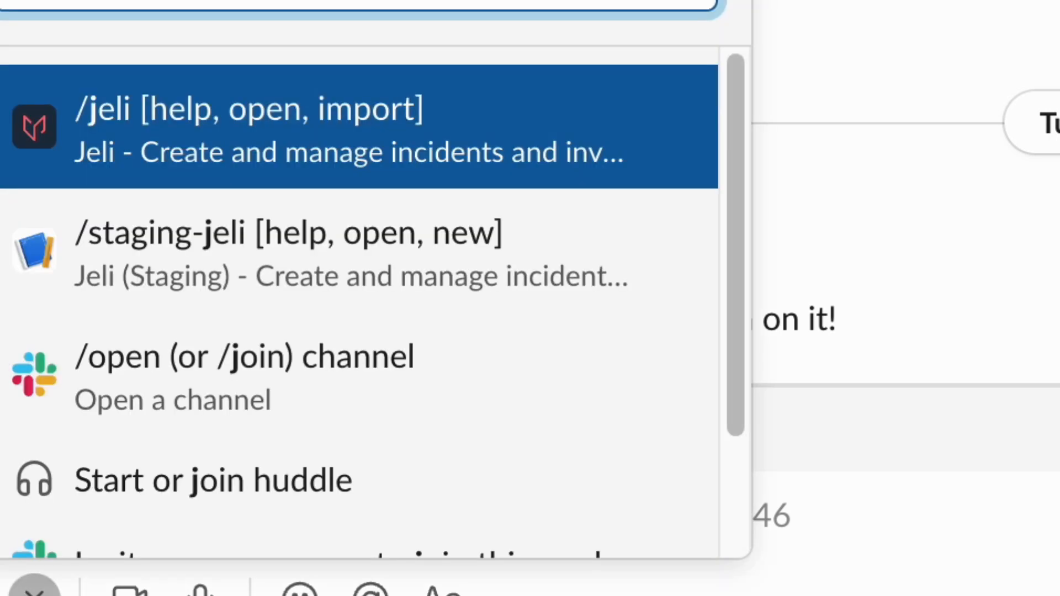
Run /jeli close and submit the closure with Severity 2 and the puppy's toy summary.
{"action": "type", "text": "close"}
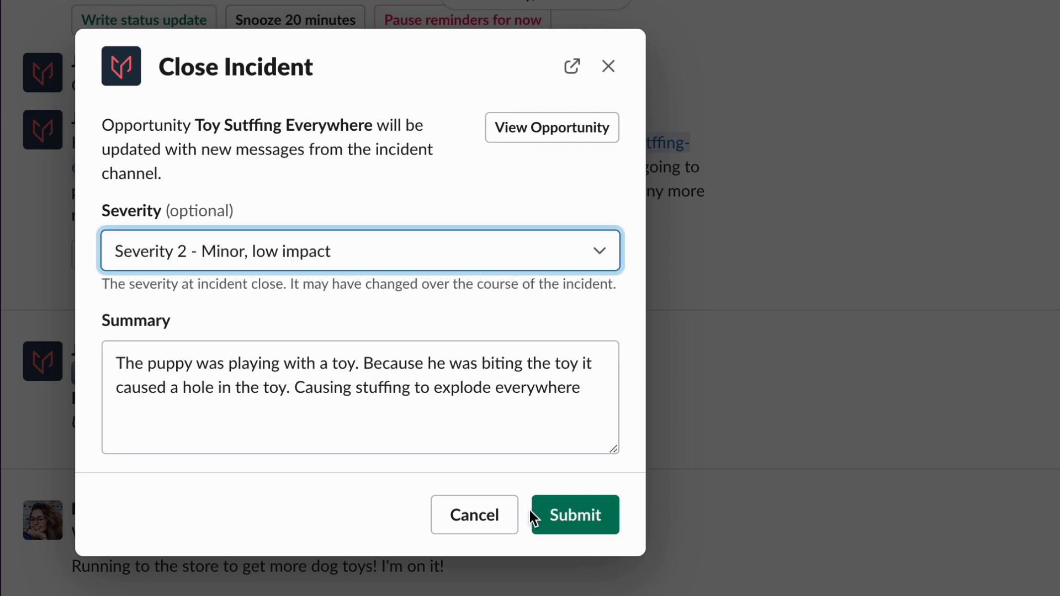
{"action": "left_click", "coordinate": [574, 515]}
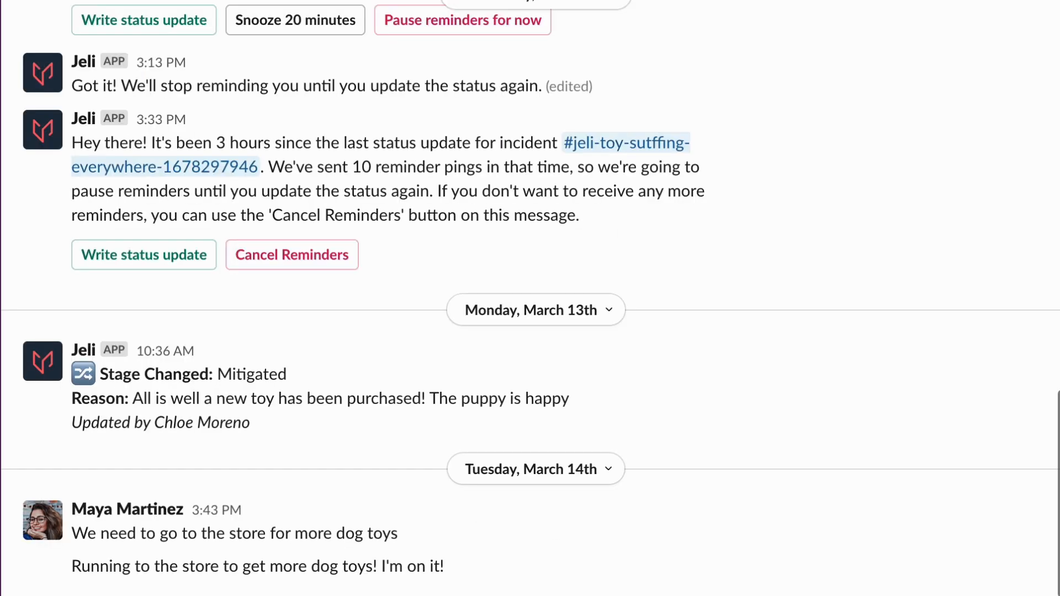
{"action": "scroll", "scroll_direction": "down", "scroll_amount": 3}
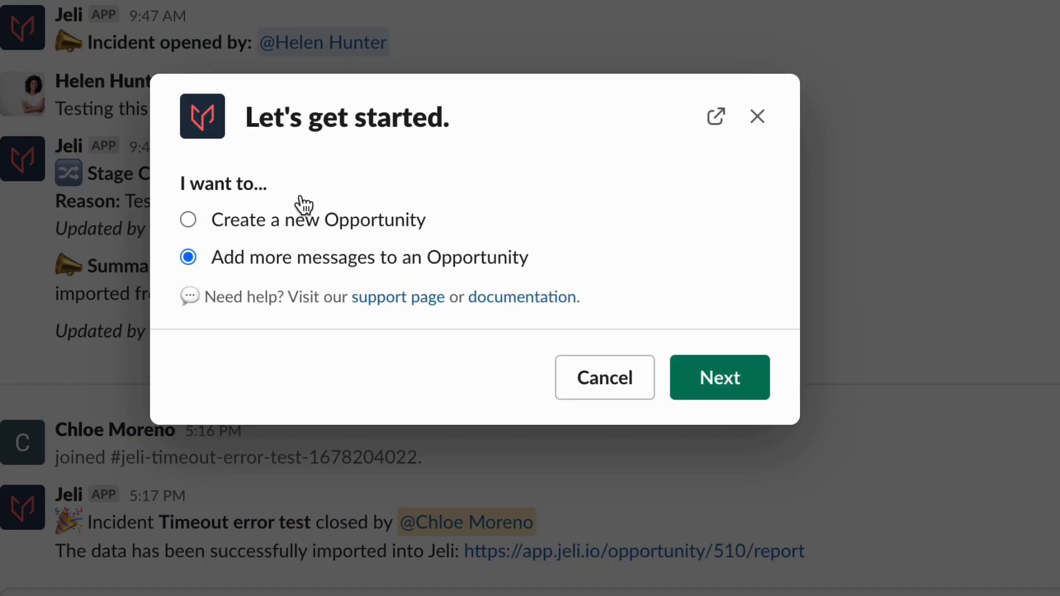
{"action": "mouse_move", "coordinate": [418, 234]}
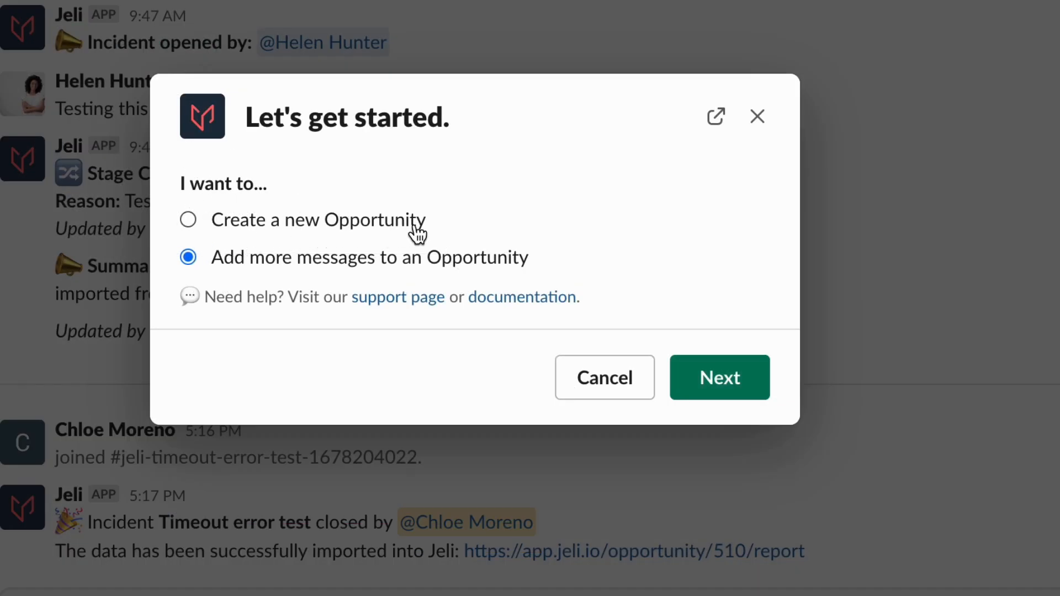
{"action": "mouse_move", "coordinate": [690, 355]}
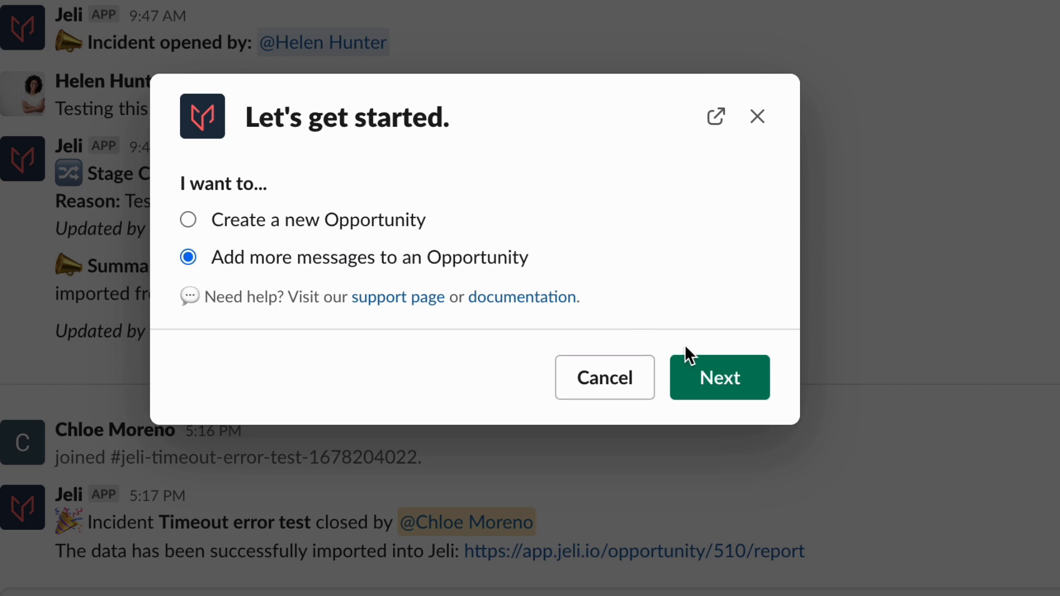
Continue with Add more messages, keep the timeout error test channel and Yes, and accept the import.
{"action": "left_click", "coordinate": [719, 377]}
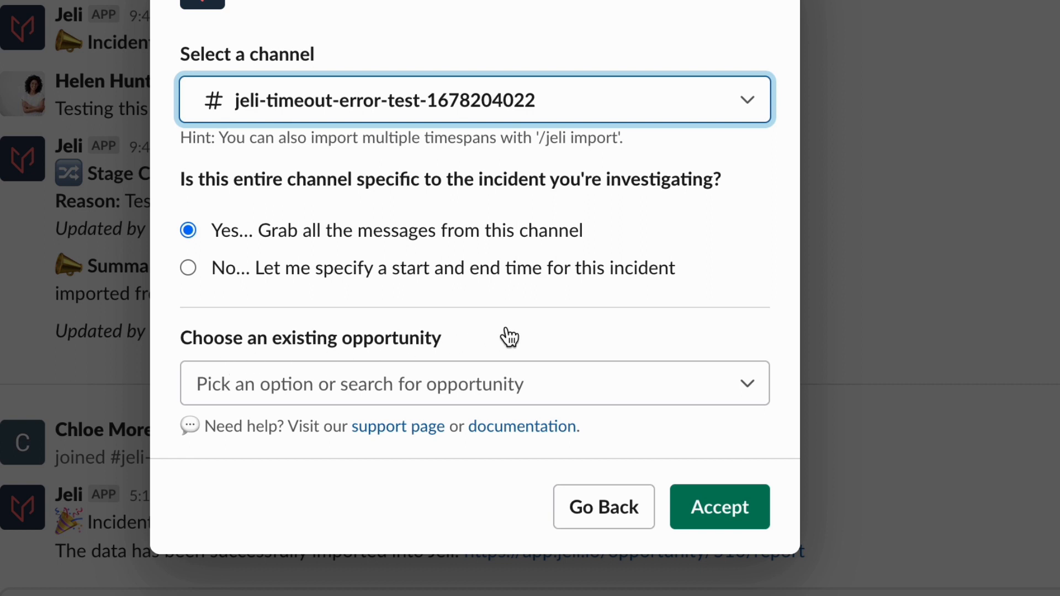
{"action": "mouse_move", "coordinate": [705, 458]}
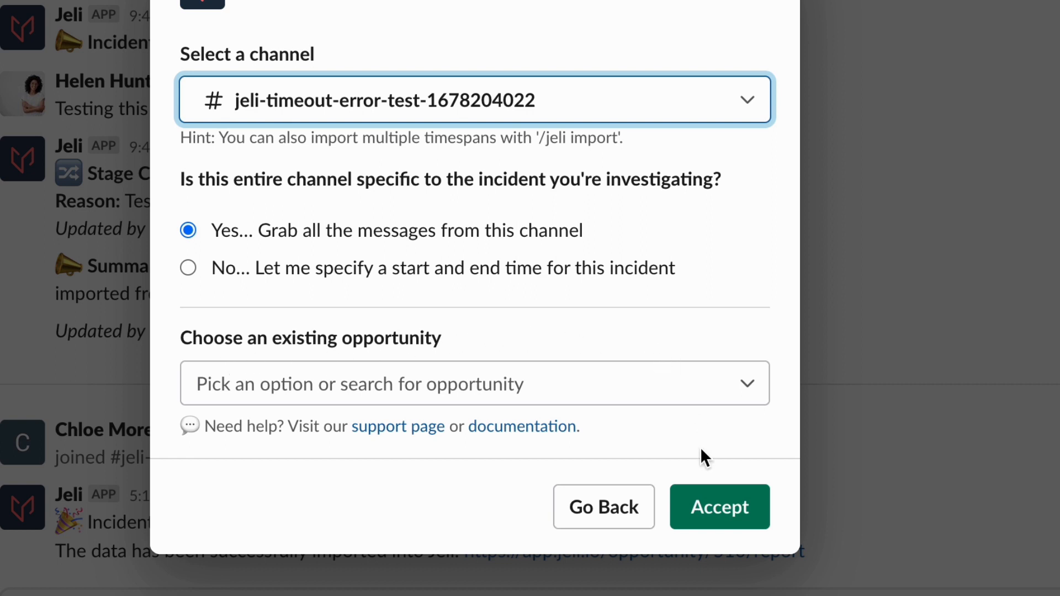
{"action": "left_click", "coordinate": [719, 507]}
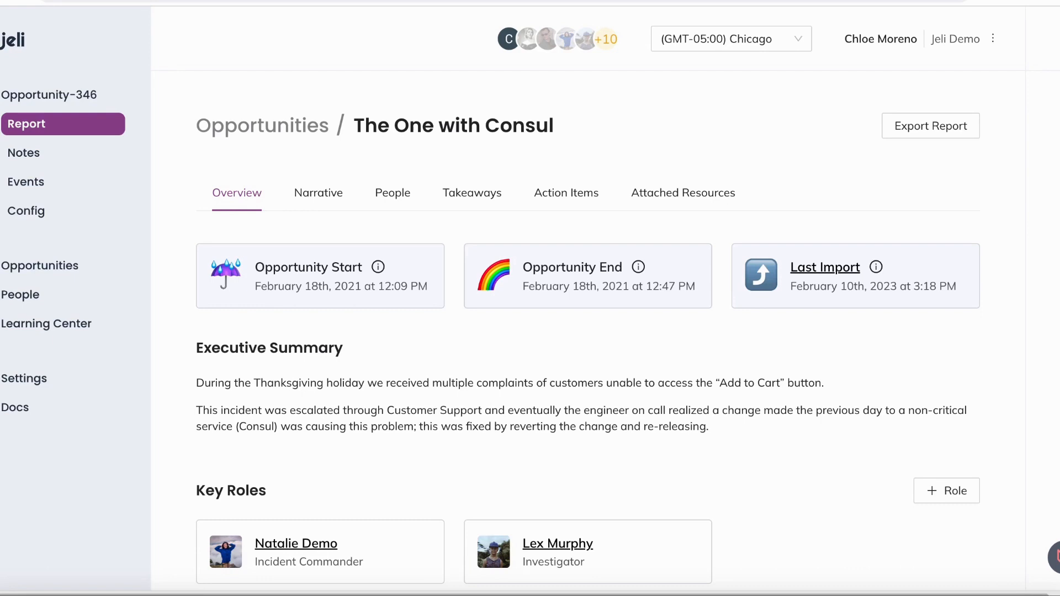
{"action": "mouse_move", "coordinate": [534, 320]}
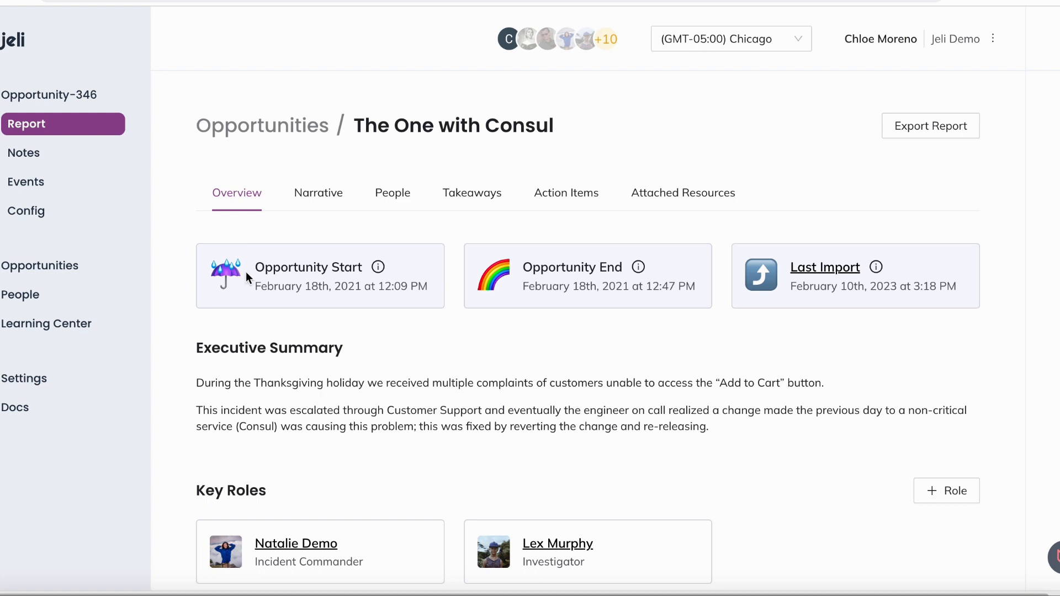
{"action": "mouse_move", "coordinate": [611, 278]}
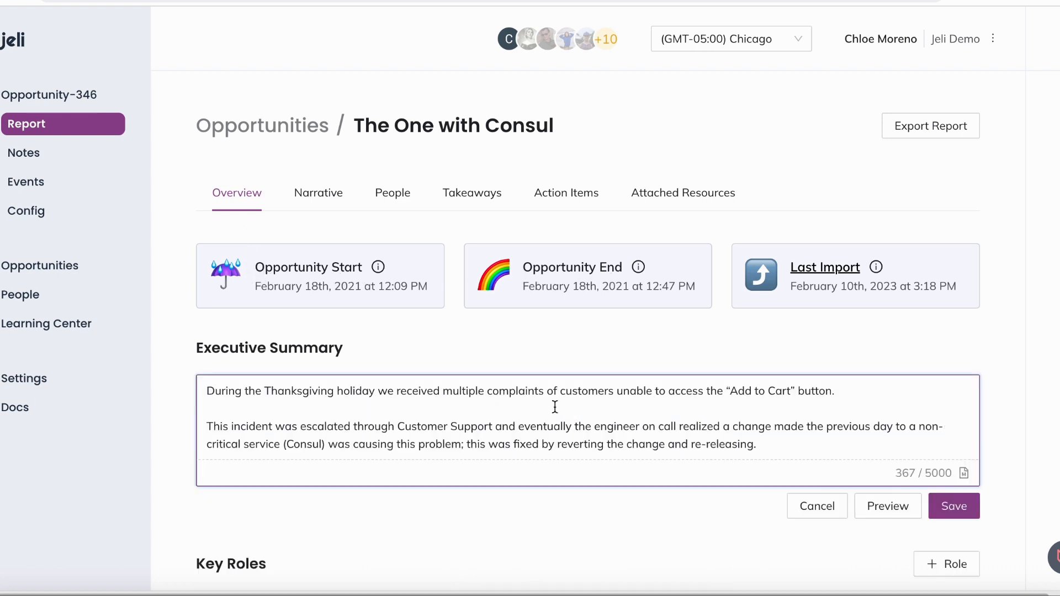
{"action": "mouse_move", "coordinate": [945, 472]}
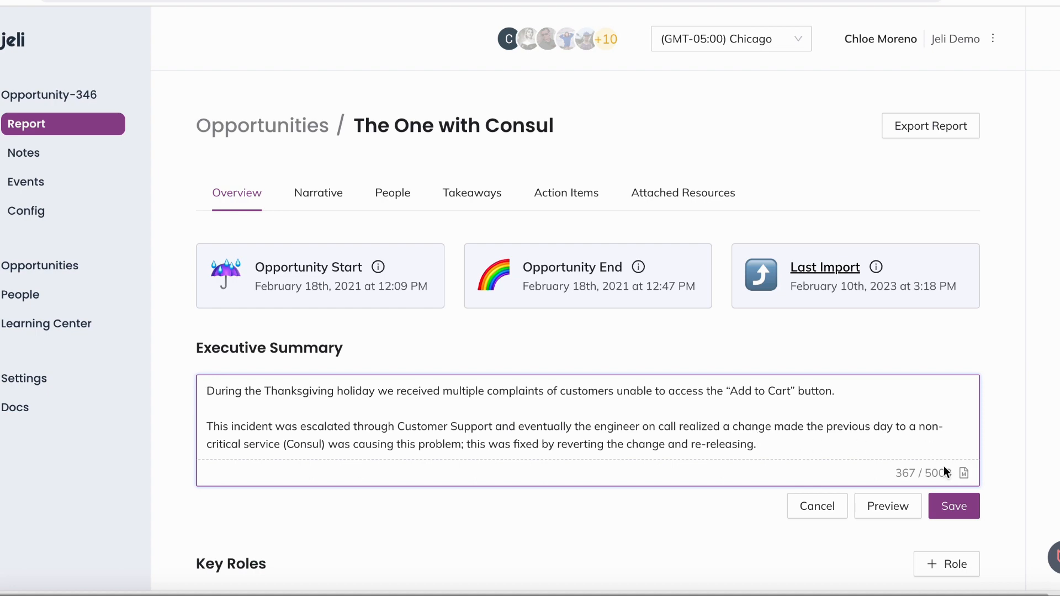
{"action": "left_click", "coordinate": [953, 505]}
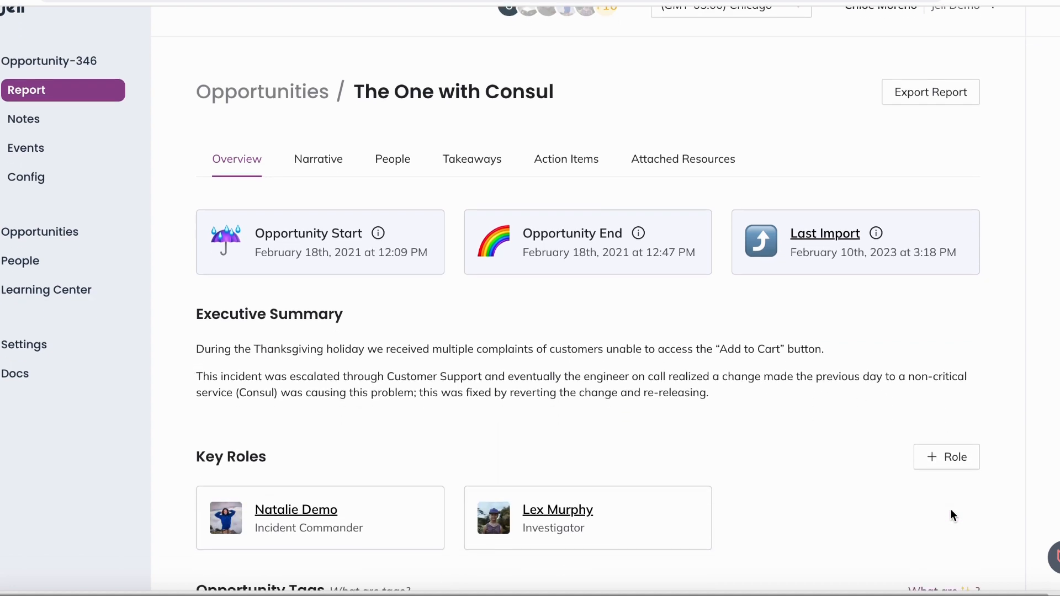
{"action": "scroll", "scroll_direction": "down", "scroll_amount": 3}
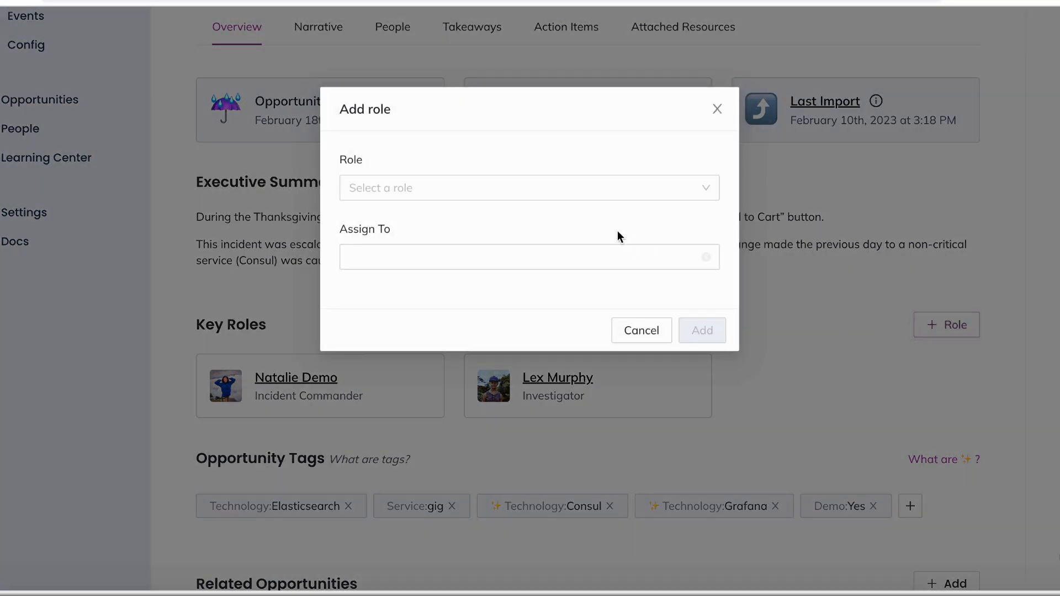
Review the available role types in Key Roles and dismiss without assigning one.
{"action": "left_click", "coordinate": [530, 188]}
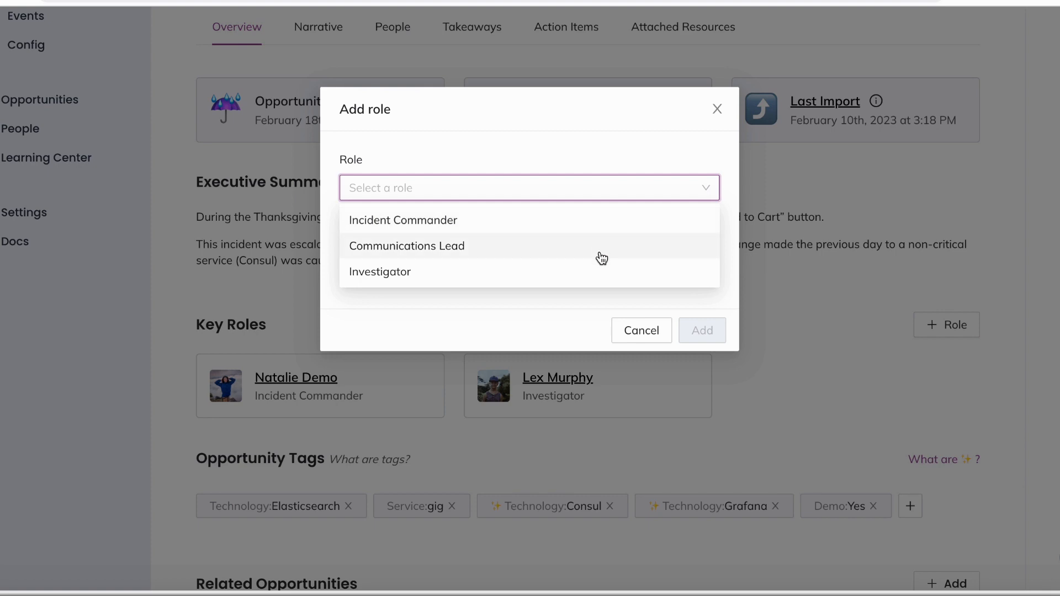
{"action": "left_click", "coordinate": [641, 331]}
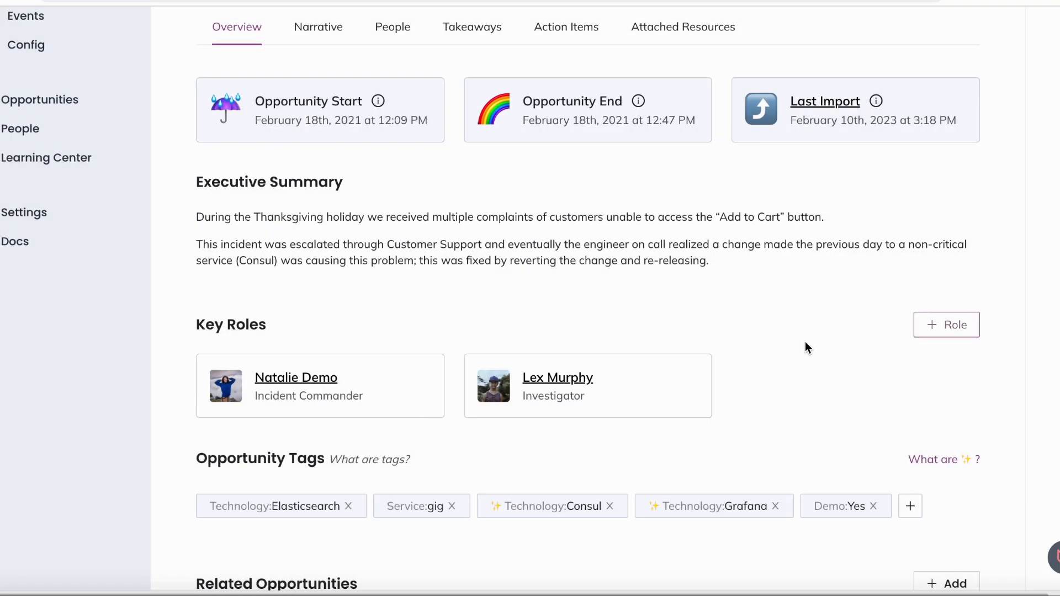
{"action": "scroll", "scroll_direction": "down", "scroll_amount": 3}
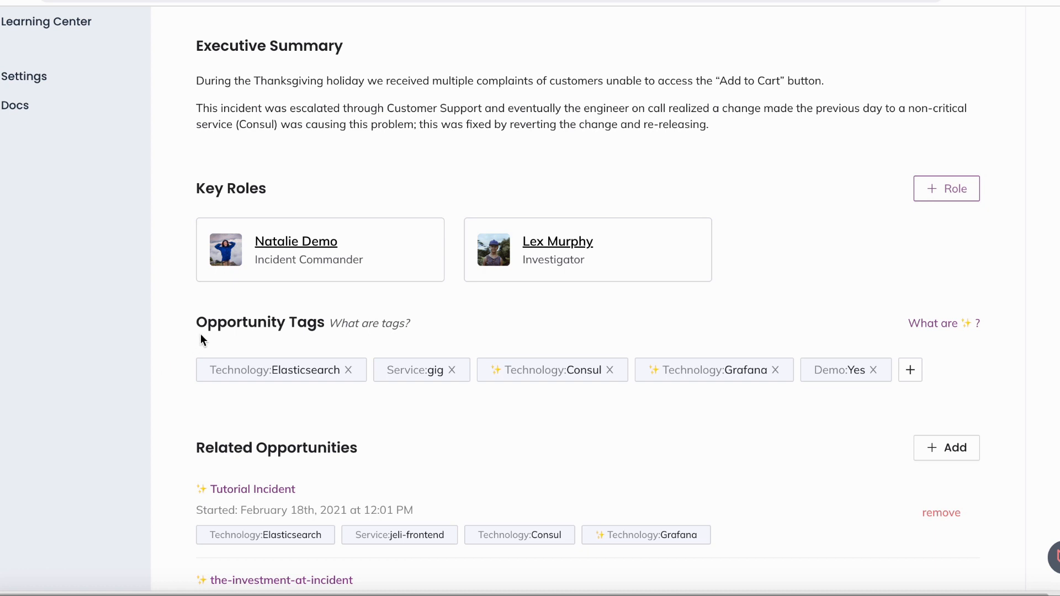
{"action": "mouse_move", "coordinate": [254, 328]}
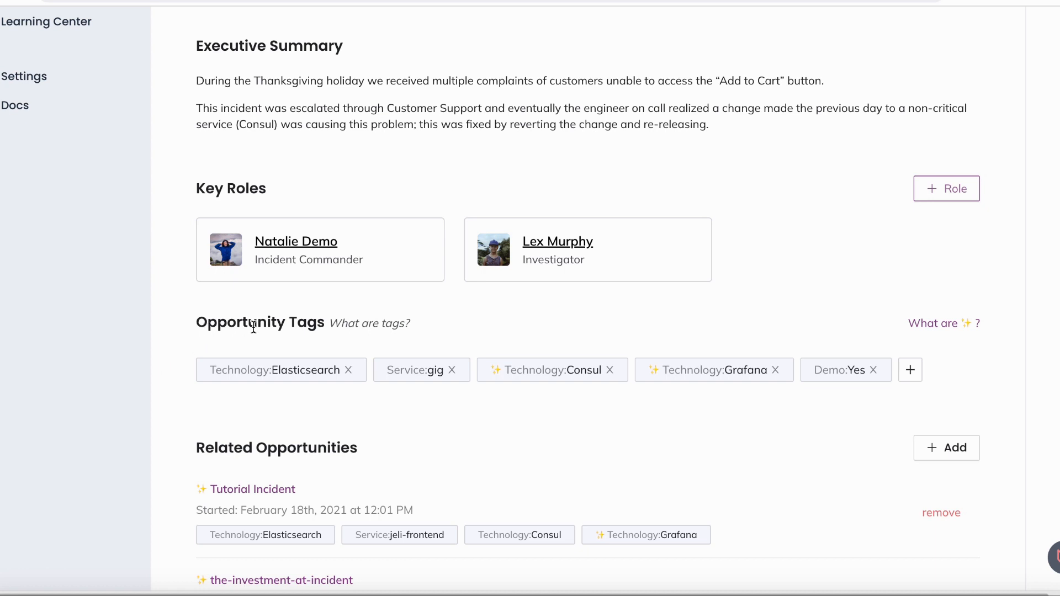
{"action": "left_click", "coordinate": [551, 370]}
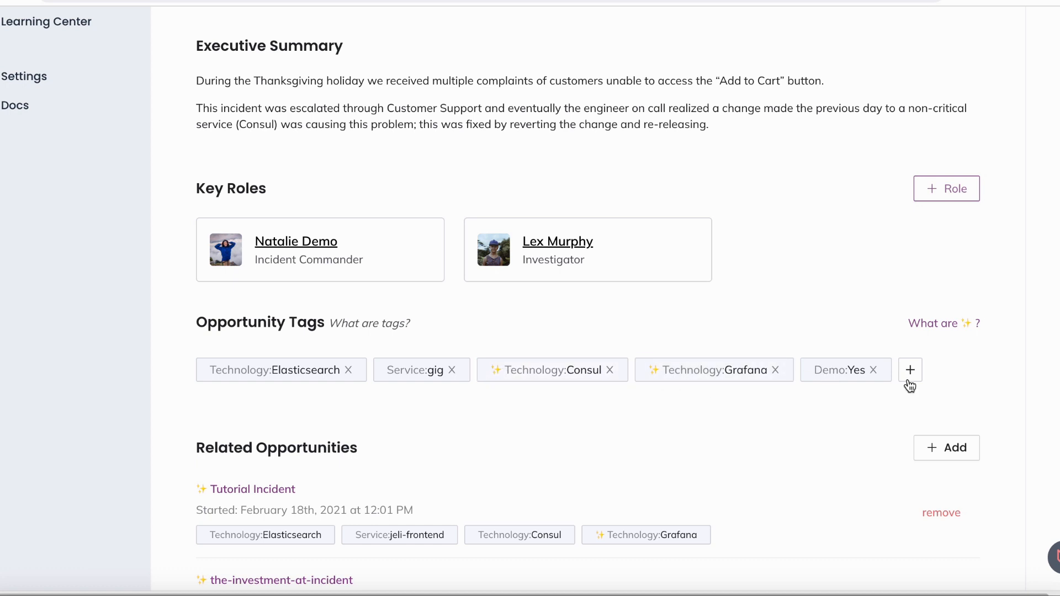
Peek at the tag categories, then bring up the list of opportunities to link under Related Opportunities.
{"action": "left_click", "coordinate": [910, 370]}
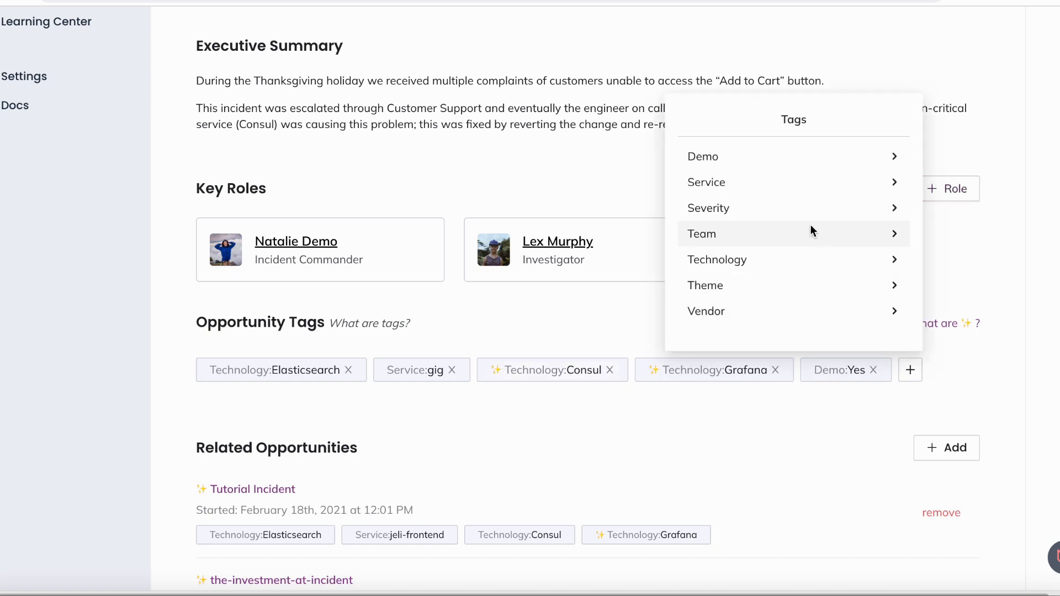
{"action": "mouse_move", "coordinate": [803, 156]}
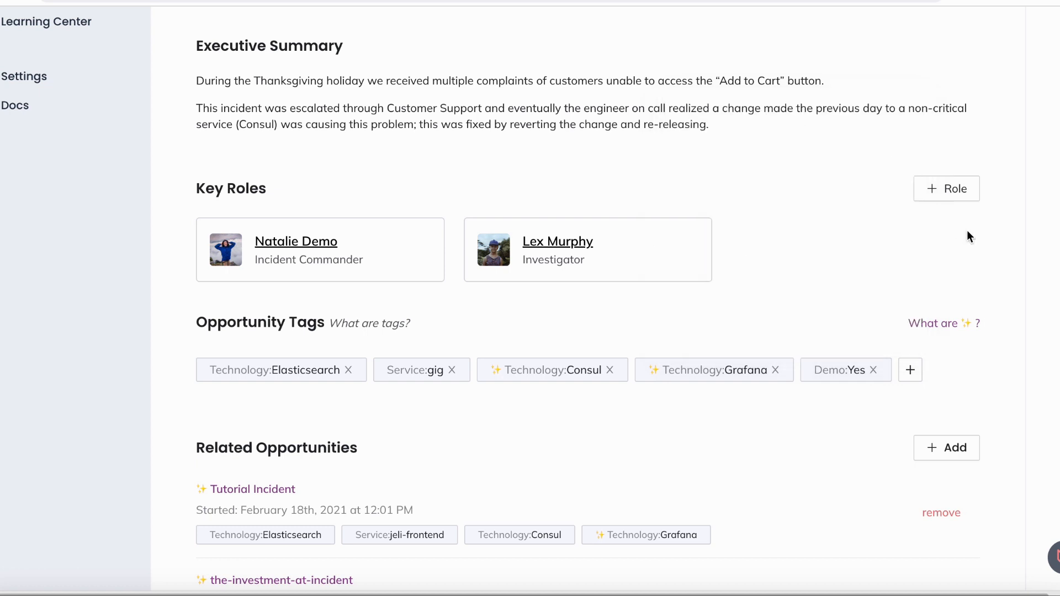
{"action": "scroll", "scroll_direction": "down", "scroll_amount": 3}
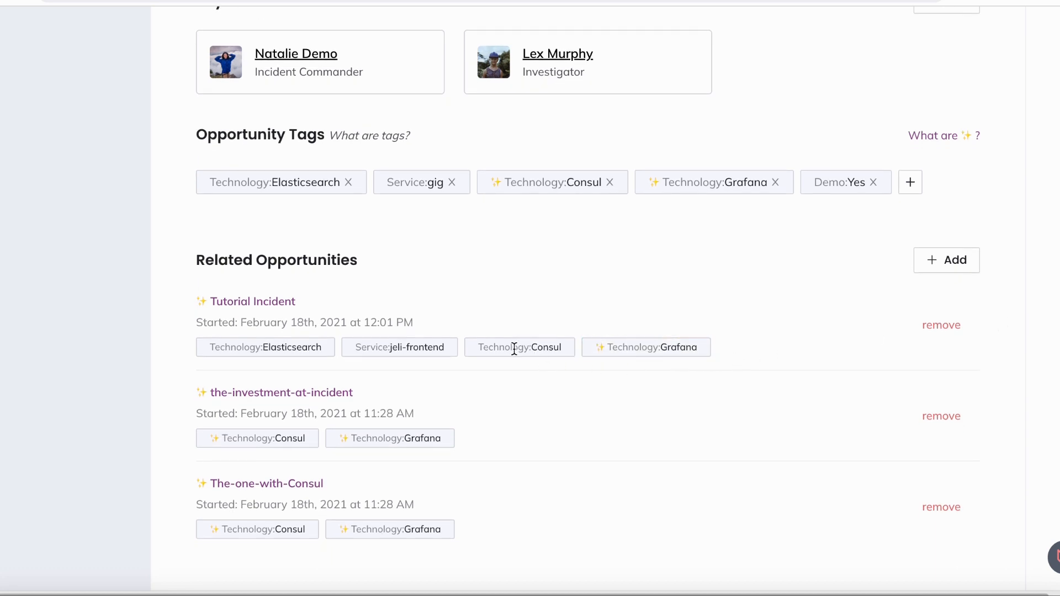
{"action": "mouse_move", "coordinate": [946, 260]}
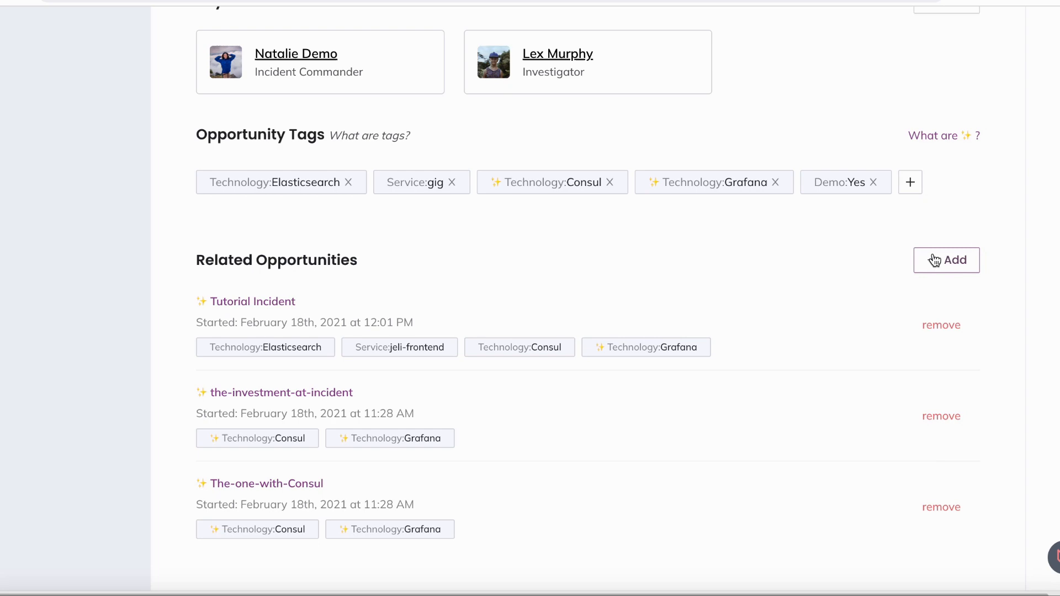
{"action": "left_click", "coordinate": [945, 259]}
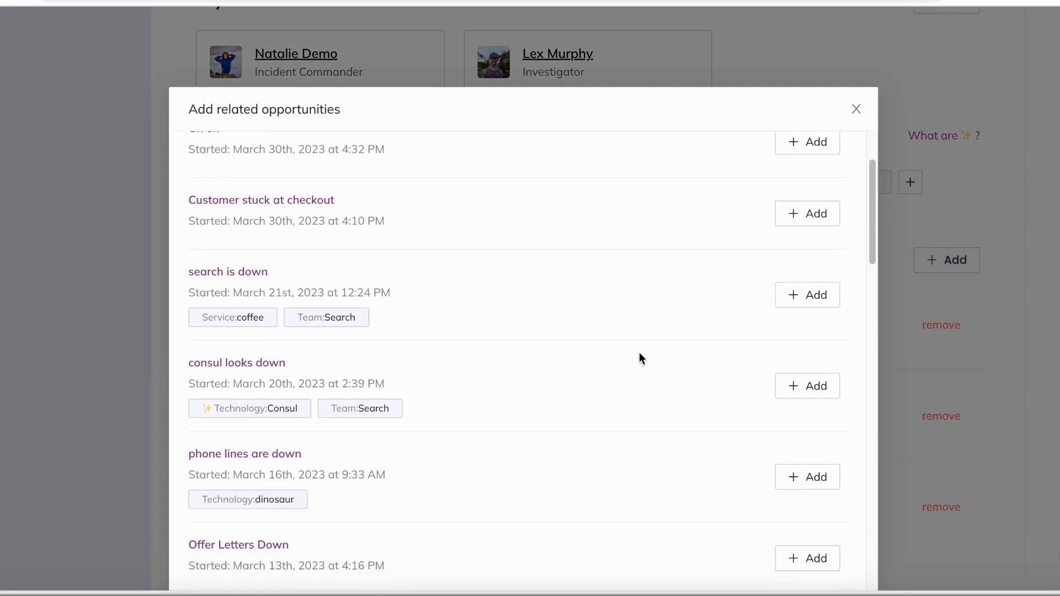
{"action": "left_click", "coordinate": [856, 109]}
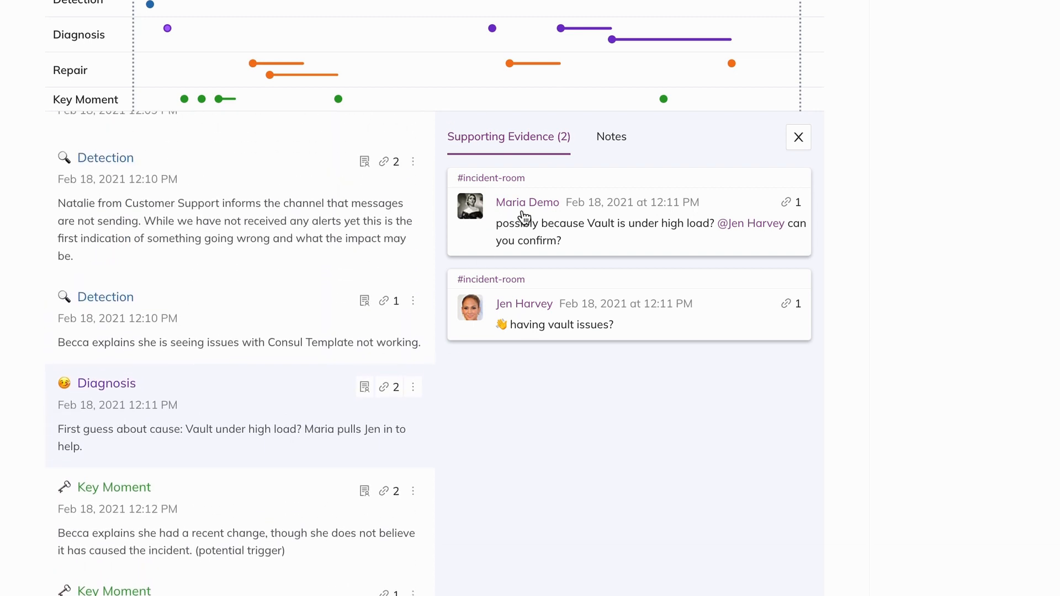
{"action": "mouse_move", "coordinate": [610, 136]}
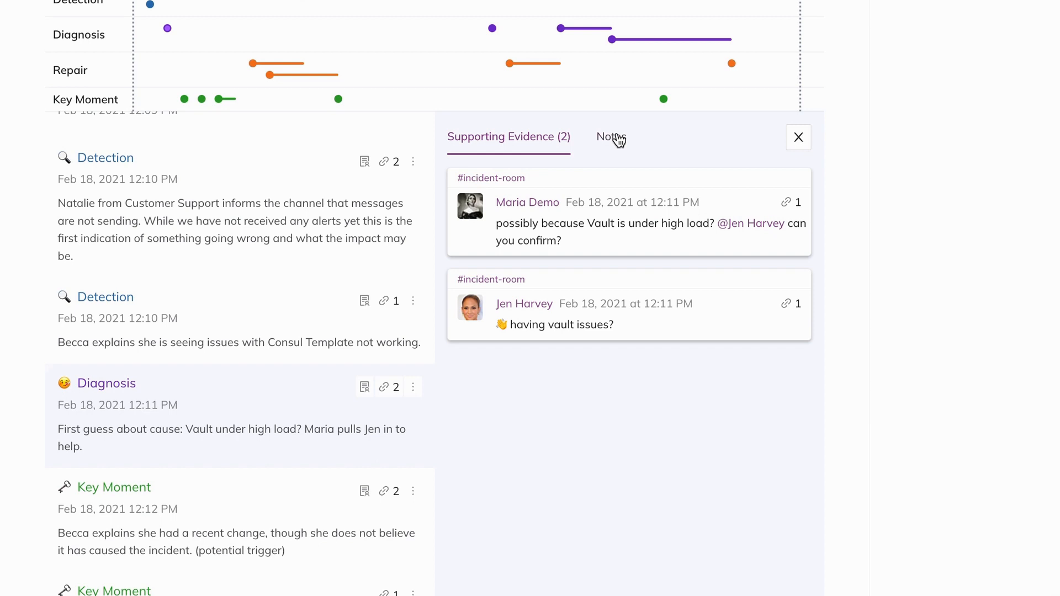
Switch from the Diagnosis entry's supporting evidence to its Notes.
{"action": "left_click", "coordinate": [611, 136]}
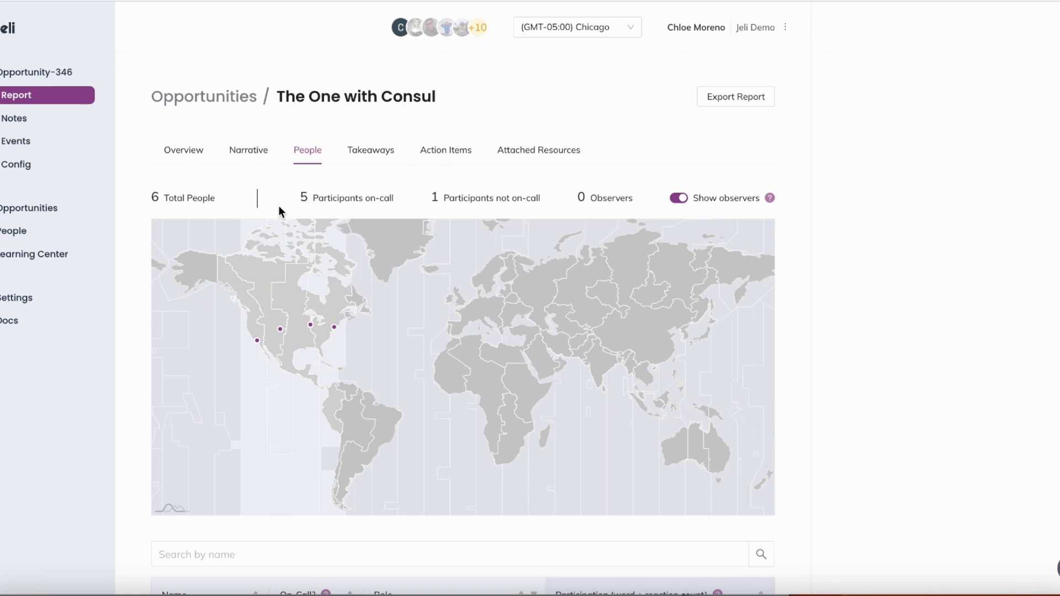
{"action": "mouse_move", "coordinate": [316, 301]}
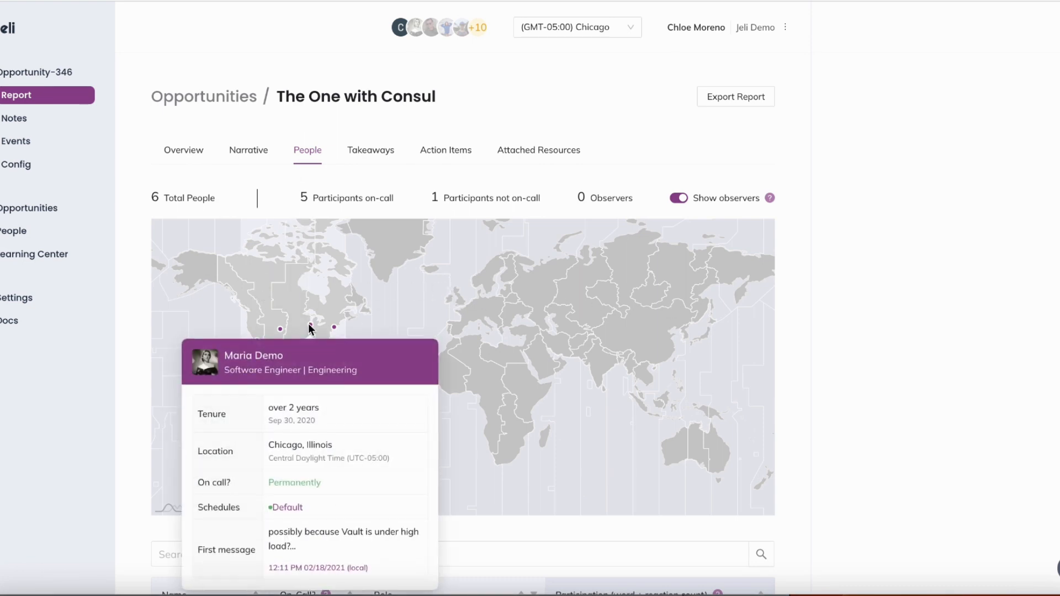
Scroll the People tab to the participant table listing all six people and their roles.
{"action": "scroll", "scroll_direction": "down", "scroll_amount": 3}
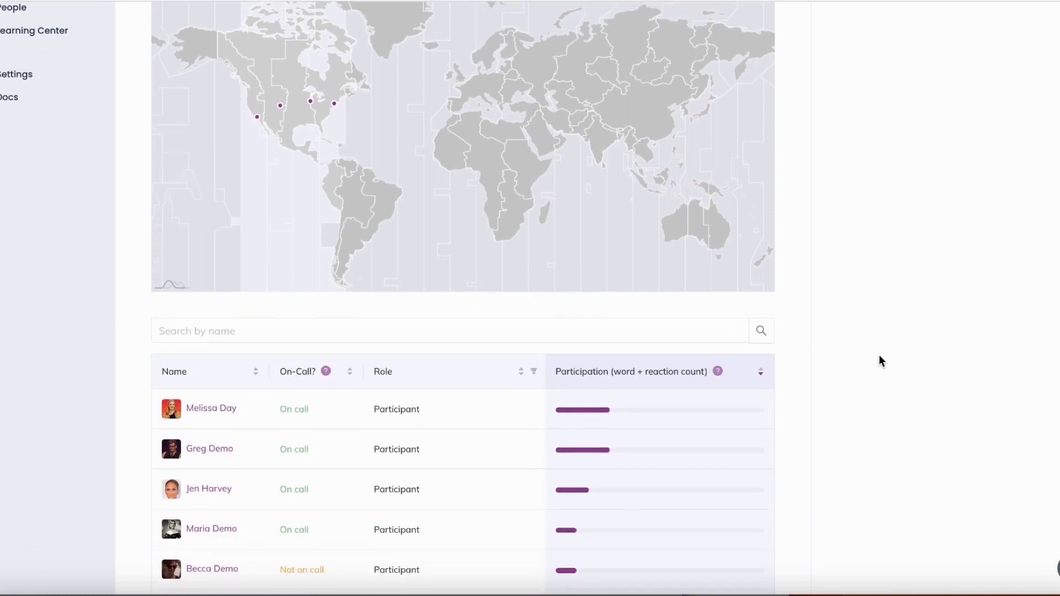
{"action": "scroll", "scroll_direction": "down", "scroll_amount": 3}
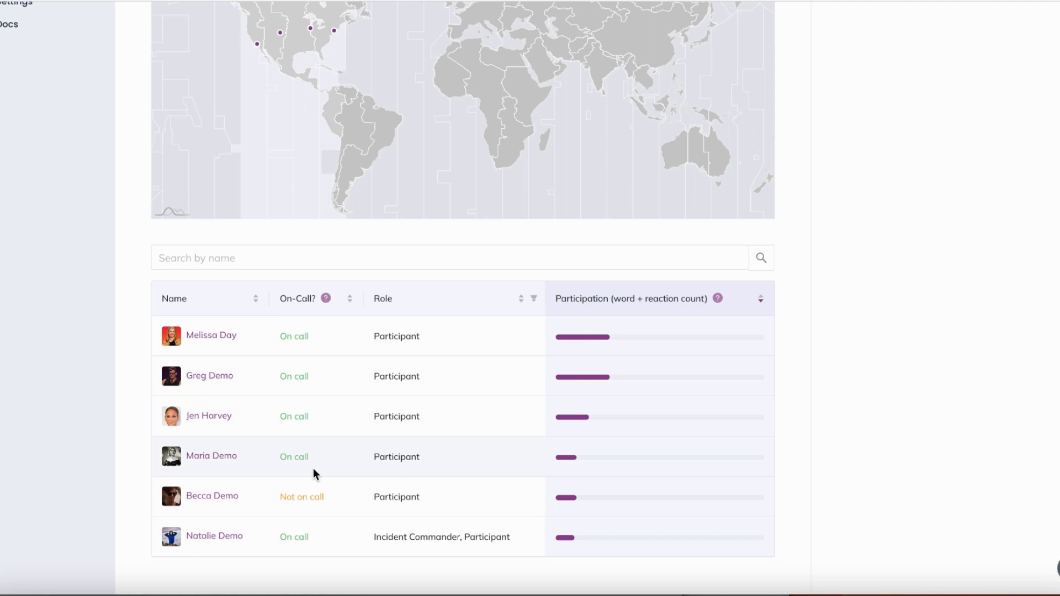
{"action": "mouse_move", "coordinate": [463, 493]}
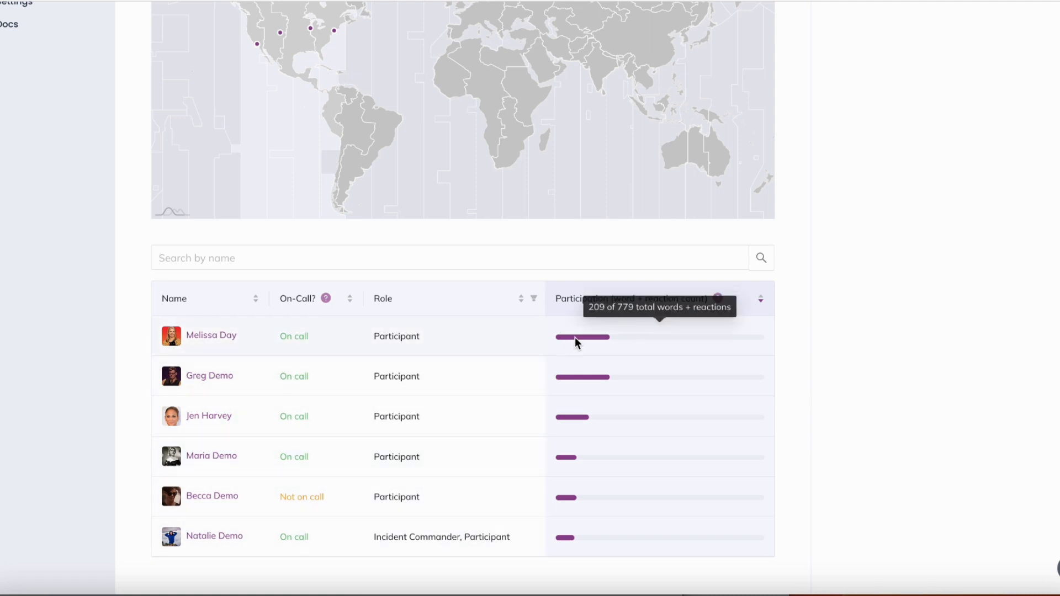
{"action": "mouse_move", "coordinate": [584, 392]}
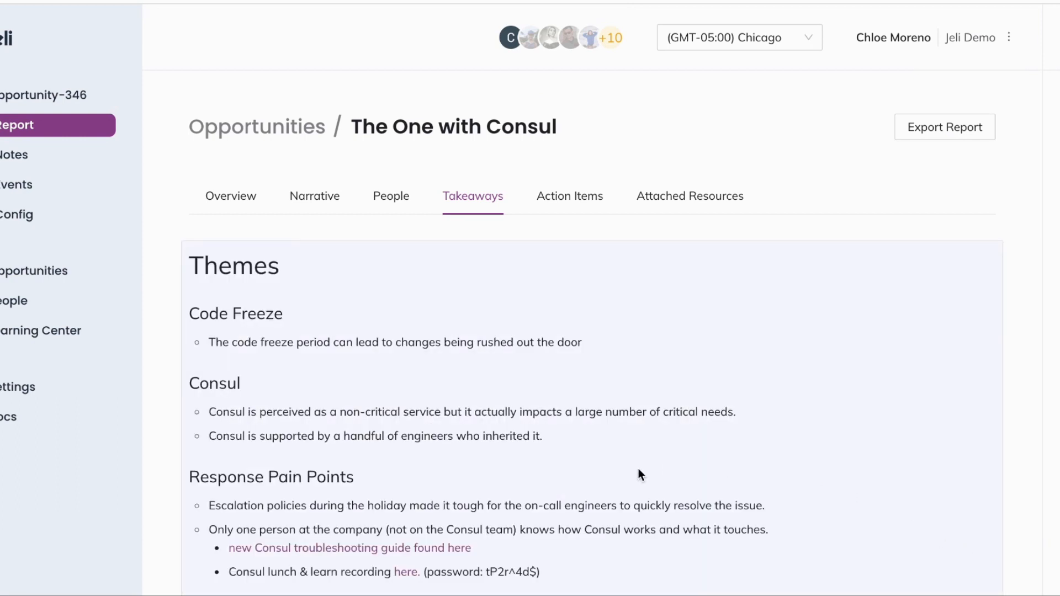
View the Action Items with the Quick Items editor, then show the empty Attached Resources upload area.
{"action": "scroll", "scroll_direction": "down", "scroll_amount": 3}
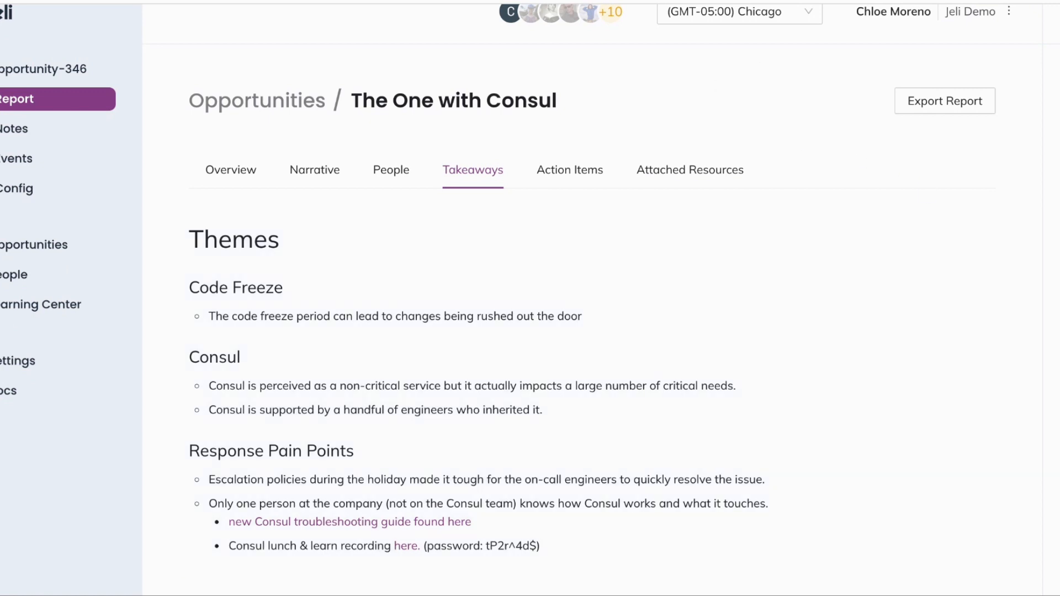
{"action": "left_click", "coordinate": [569, 170]}
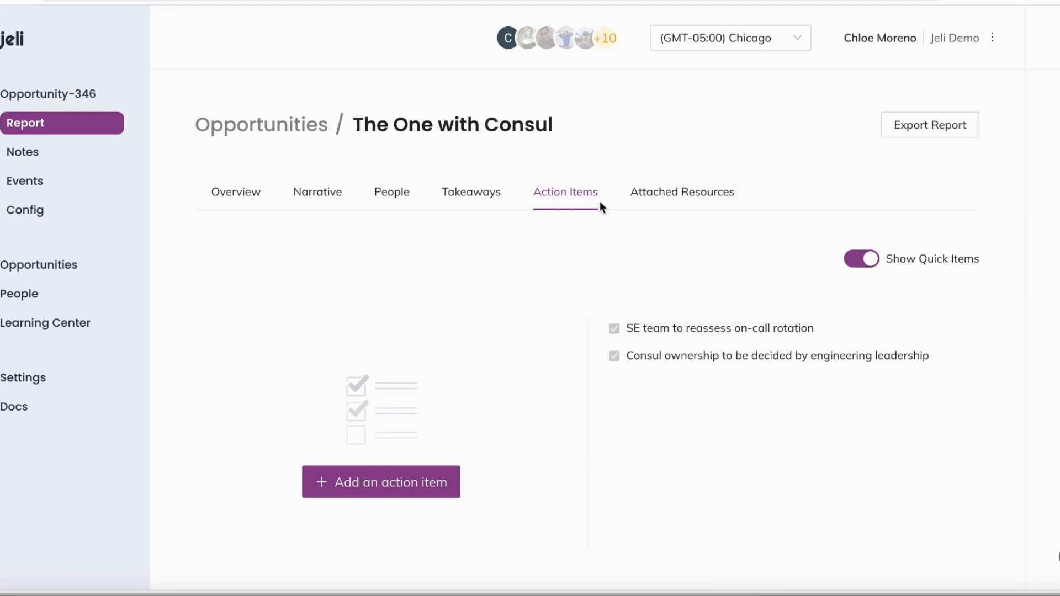
{"action": "mouse_move", "coordinate": [680, 355]}
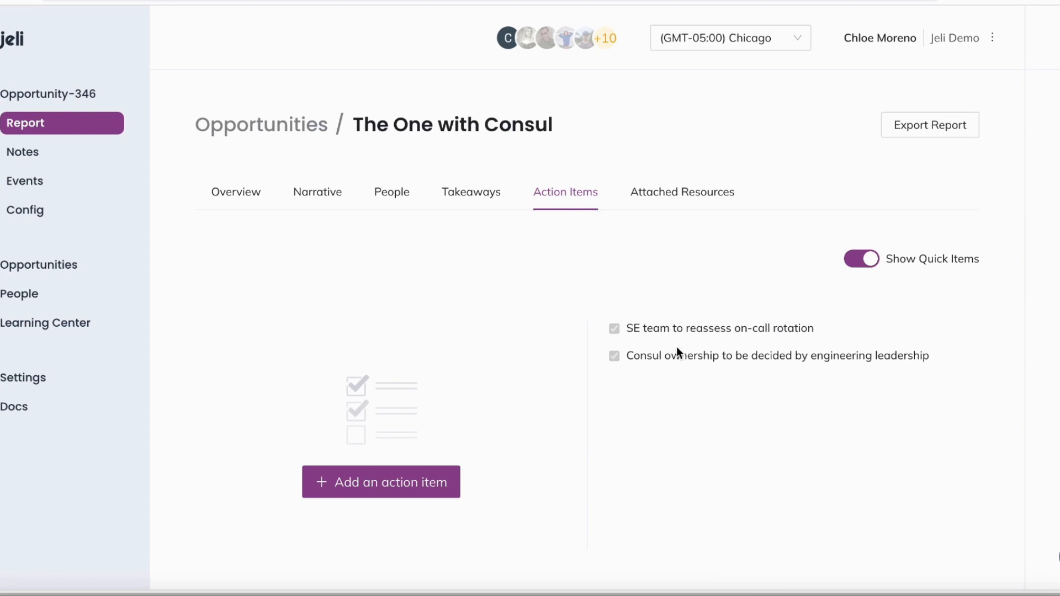
{"action": "mouse_move", "coordinate": [738, 424]}
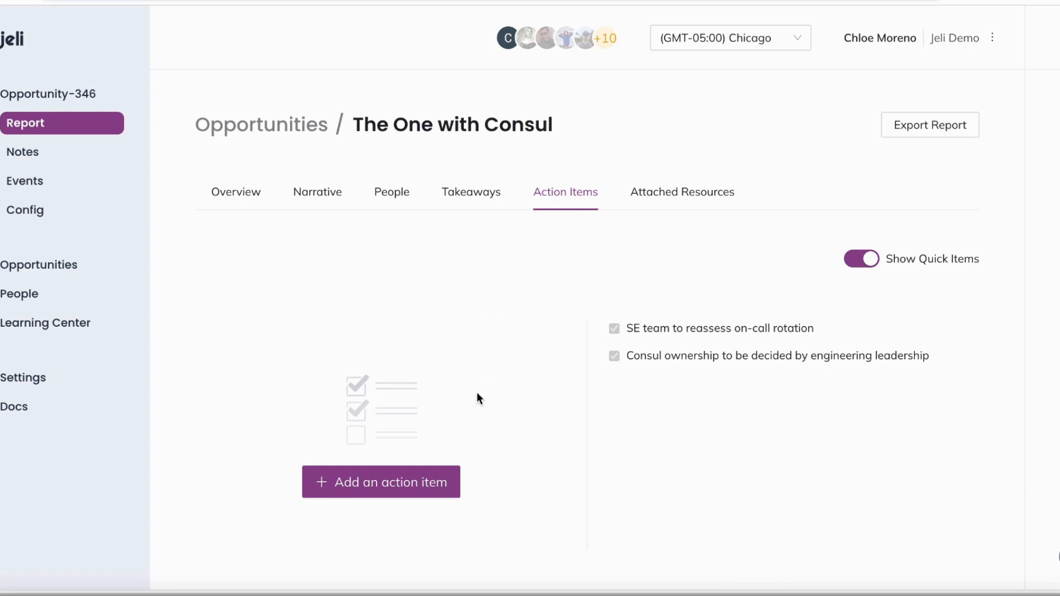
{"action": "mouse_move", "coordinate": [380, 482]}
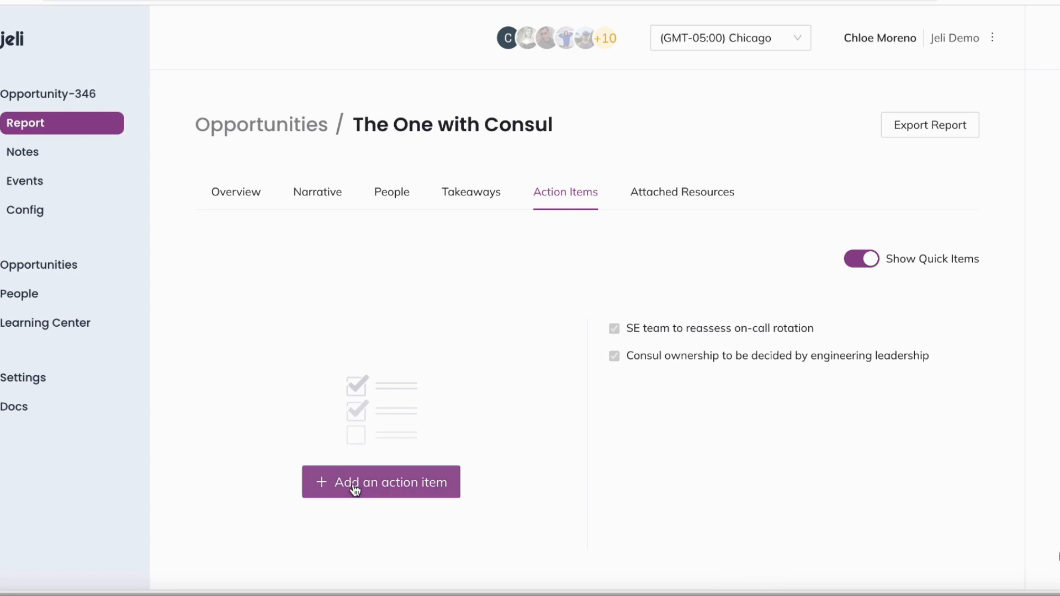
{"action": "left_click", "coordinate": [379, 481]}
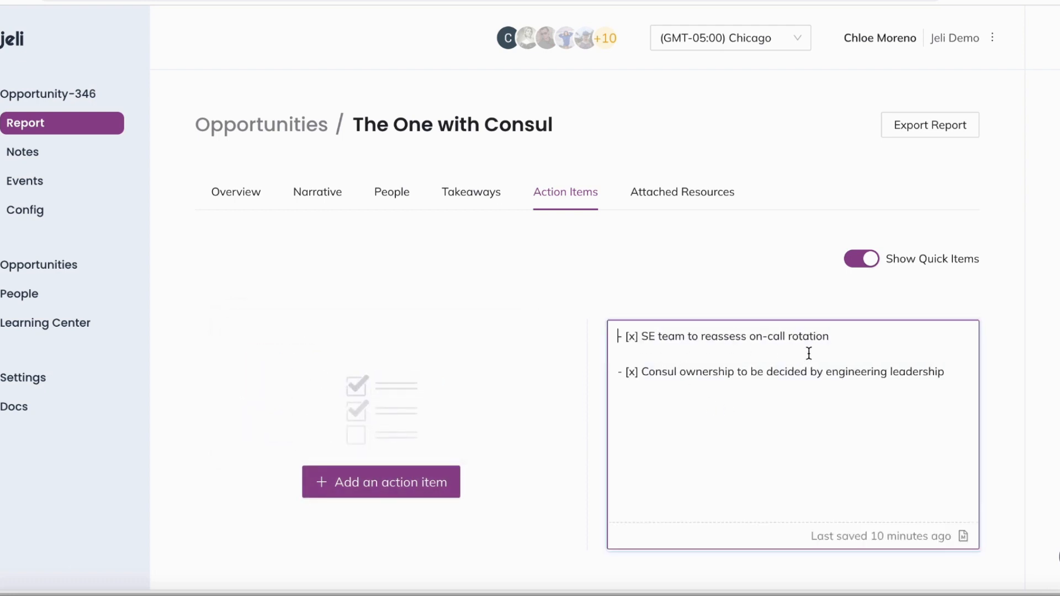
{"action": "left_click", "coordinate": [681, 192]}
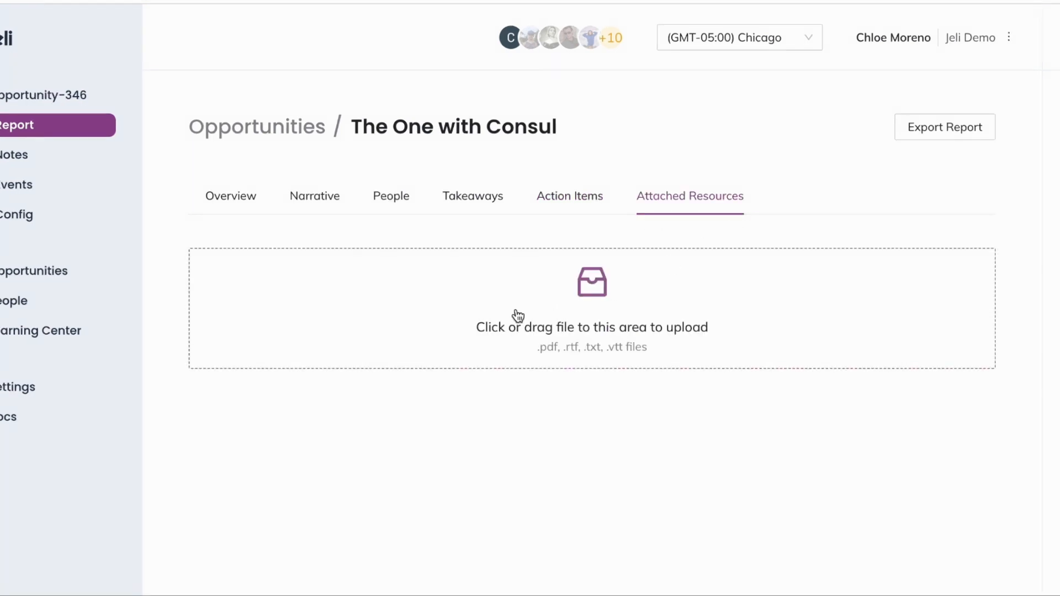
Return to the Report Overview of The One with Consul with its summary, roles and tags.
{"action": "left_click", "coordinate": [214, 196]}
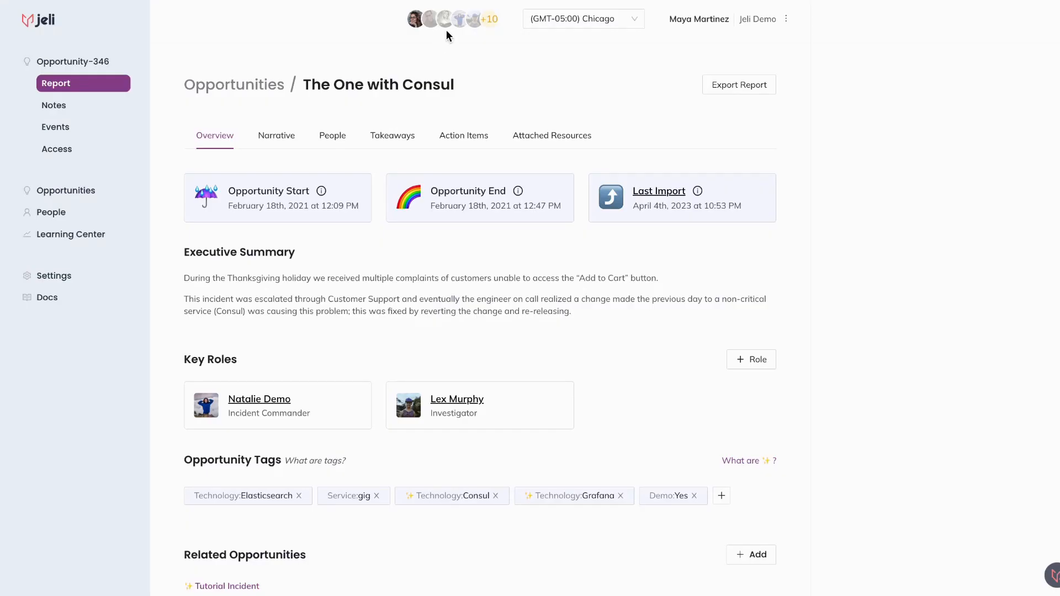
{"action": "left_click", "coordinate": [449, 19]}
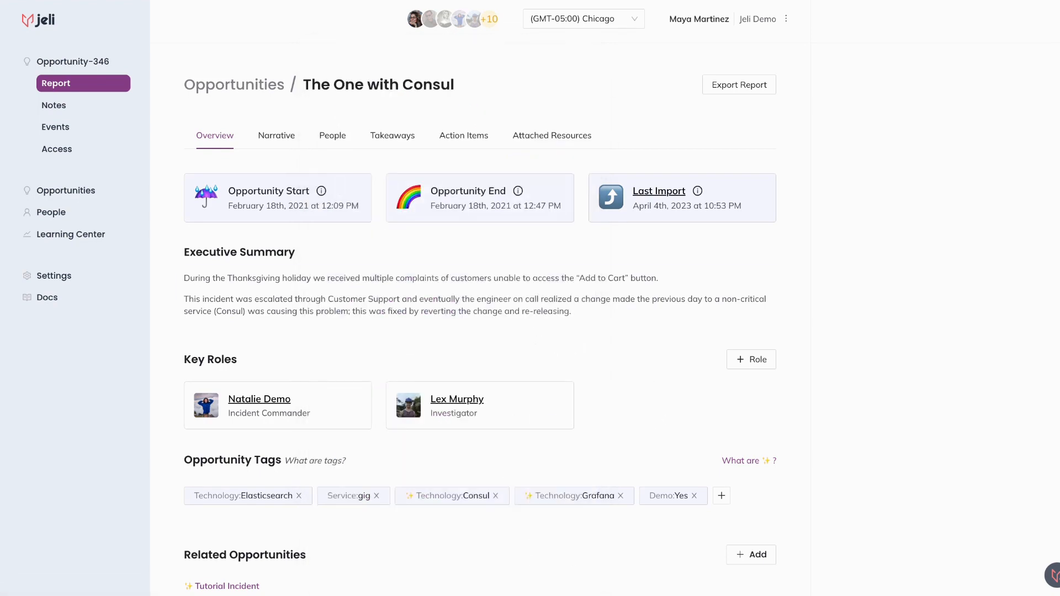
Show the Access settings: Natalie Demo as owner, everyone at Jeli Demo as editor.
{"action": "left_click", "coordinate": [57, 148]}
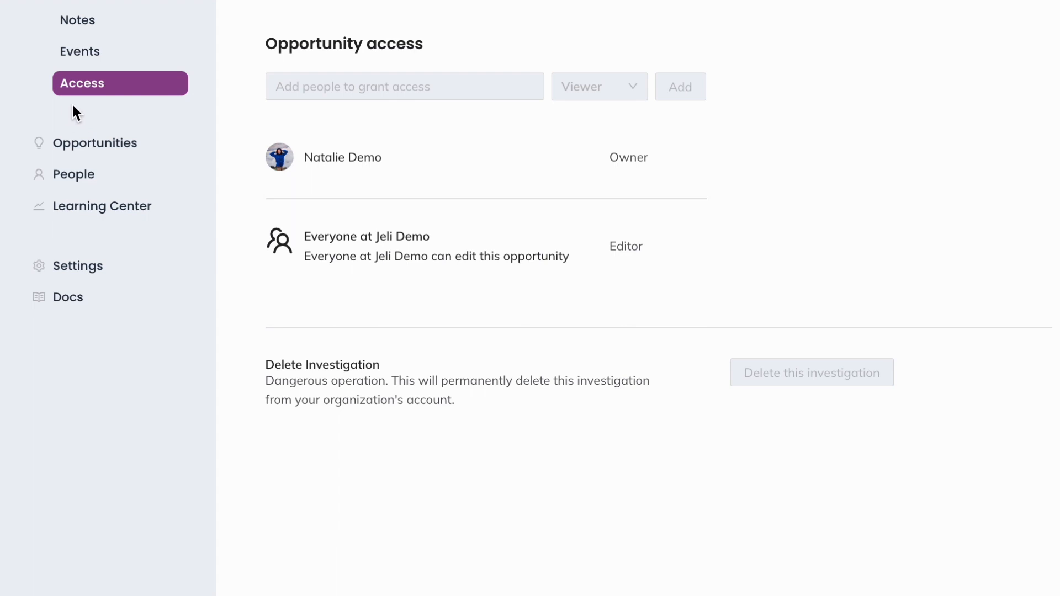
{"action": "mouse_move", "coordinate": [318, 169]}
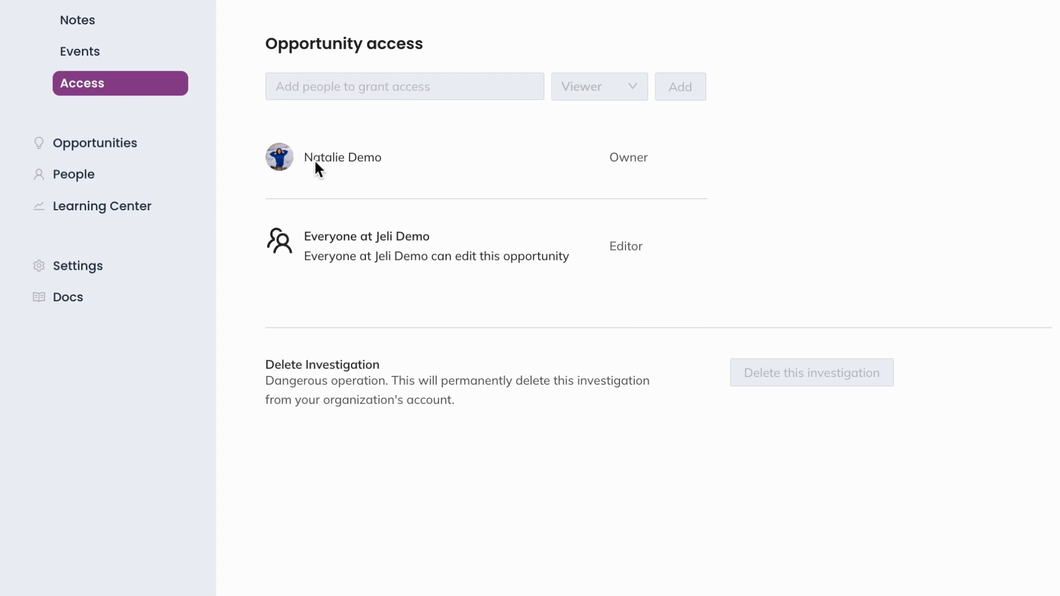
{"action": "mouse_move", "coordinate": [617, 262]}
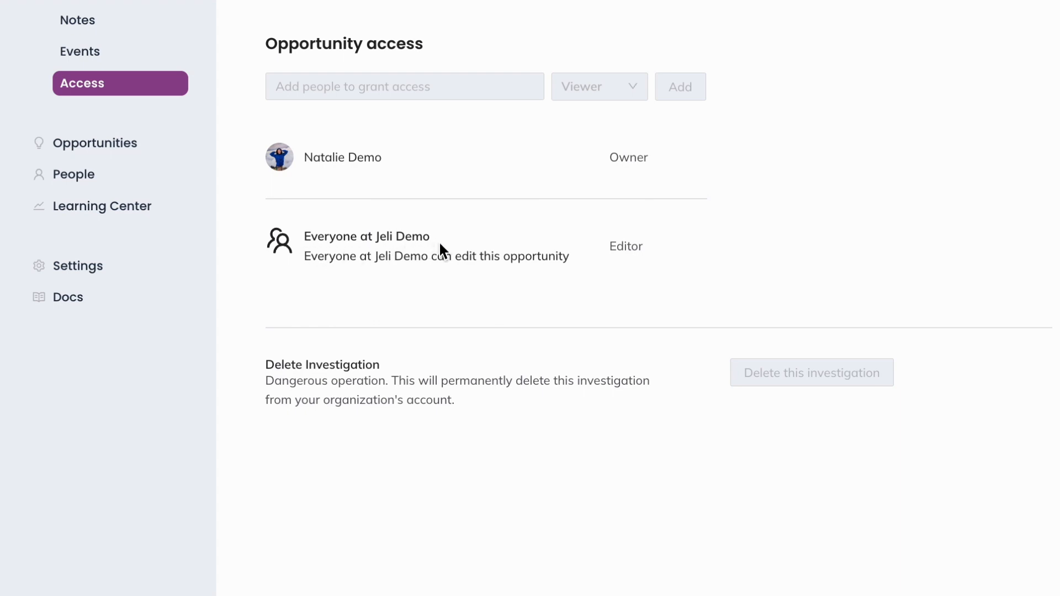
{"action": "mouse_move", "coordinate": [484, 133]}
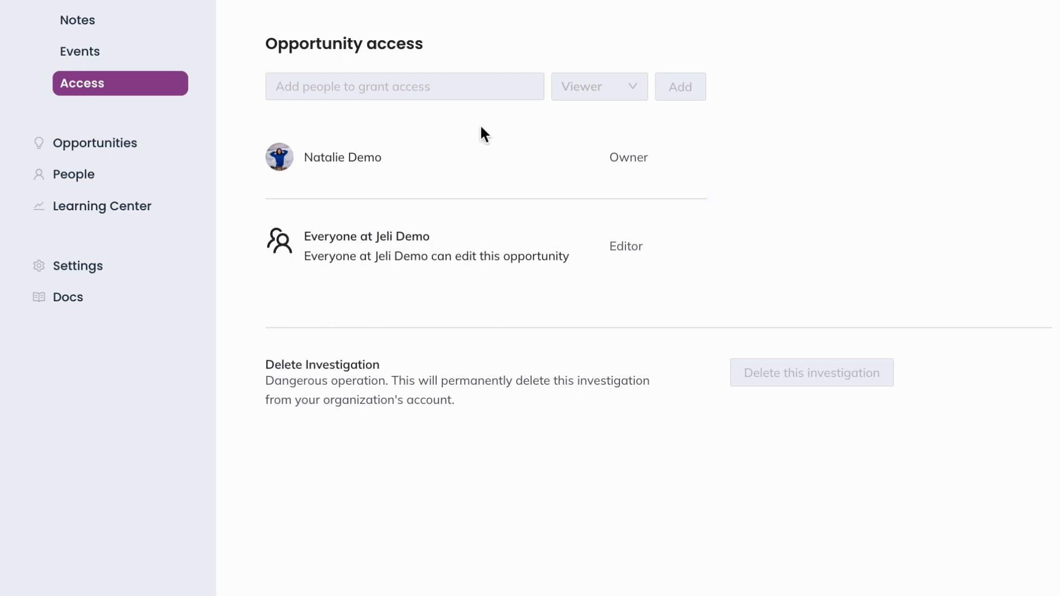
{"action": "mouse_move", "coordinate": [608, 103]}
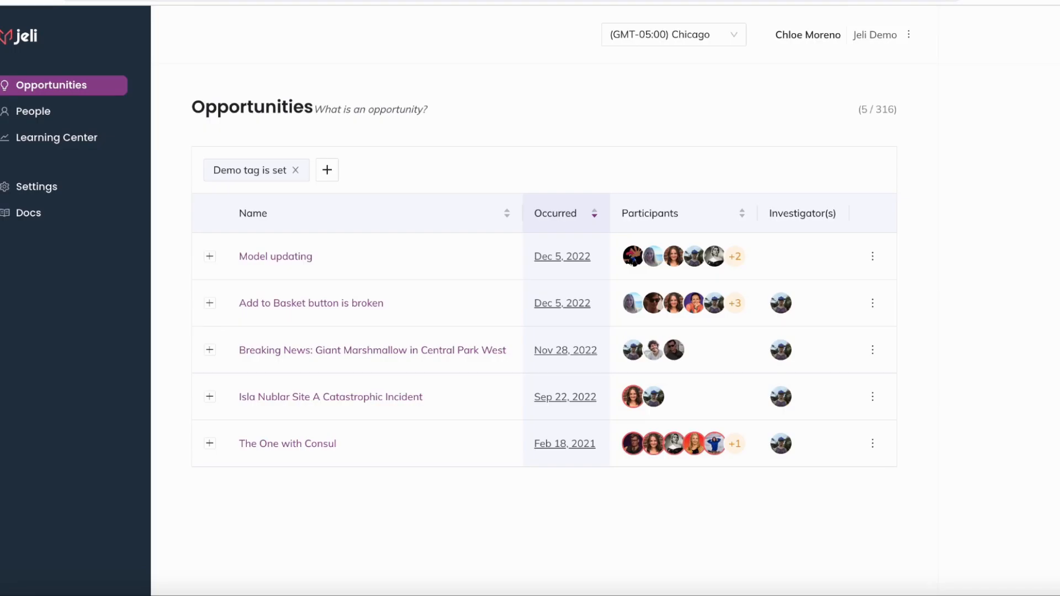
{"action": "mouse_move", "coordinate": [35, 183]}
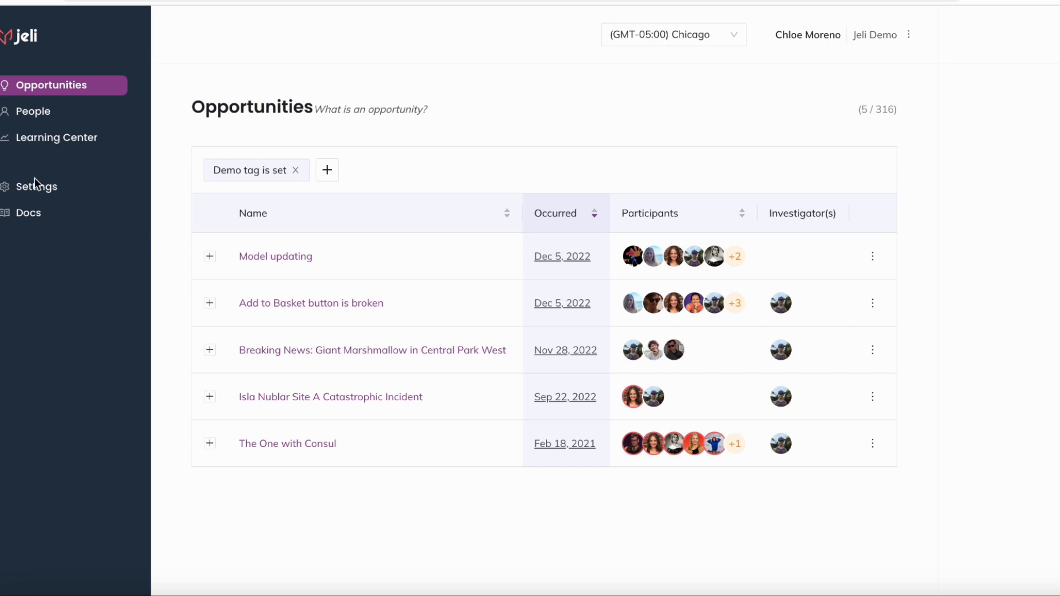
{"action": "mouse_move", "coordinate": [28, 235]}
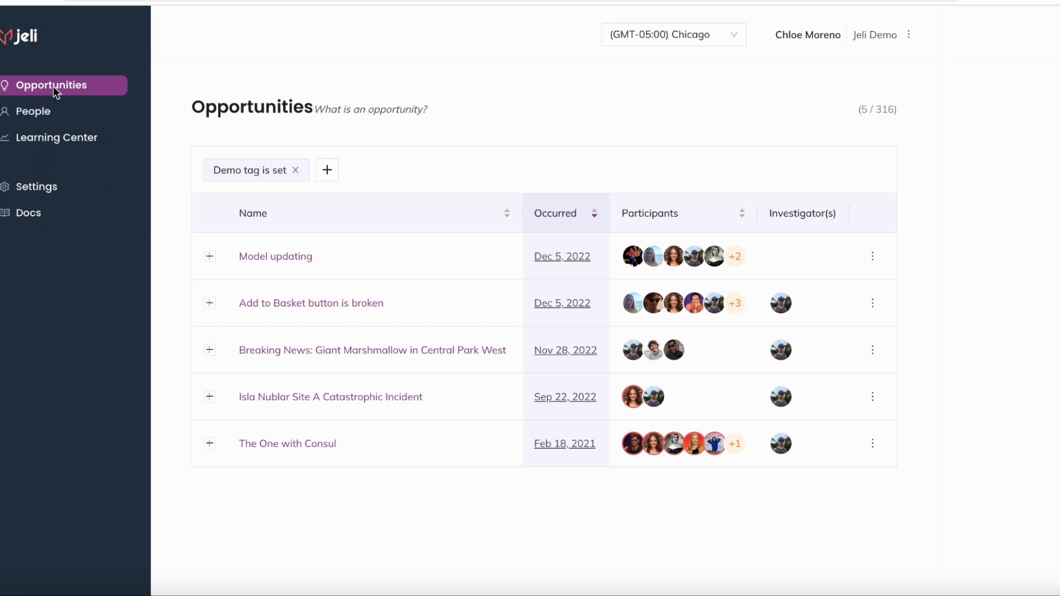
{"action": "mouse_move", "coordinate": [274, 367]}
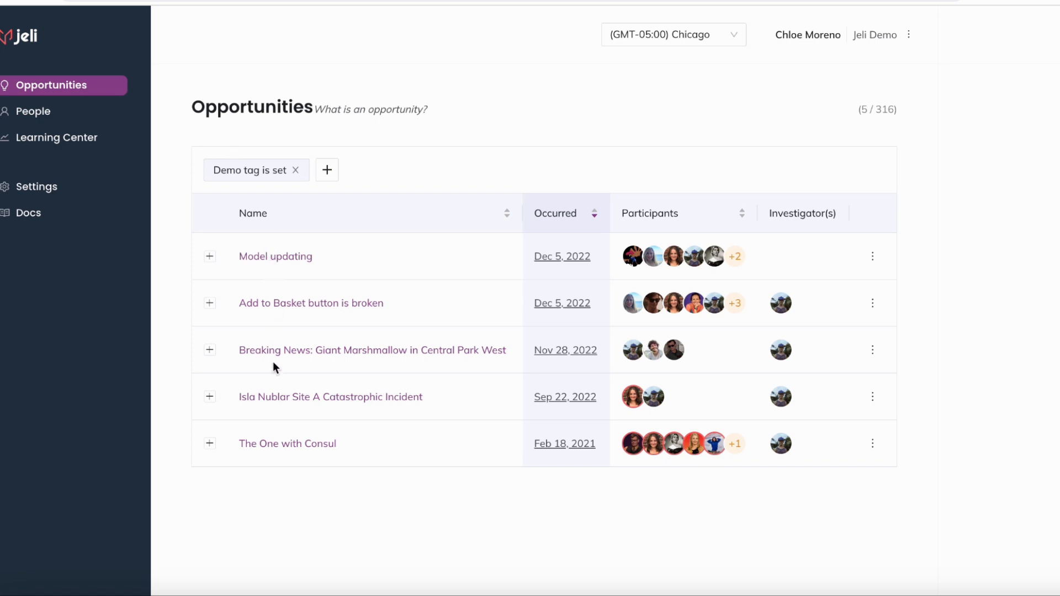
{"action": "mouse_move", "coordinate": [319, 304]}
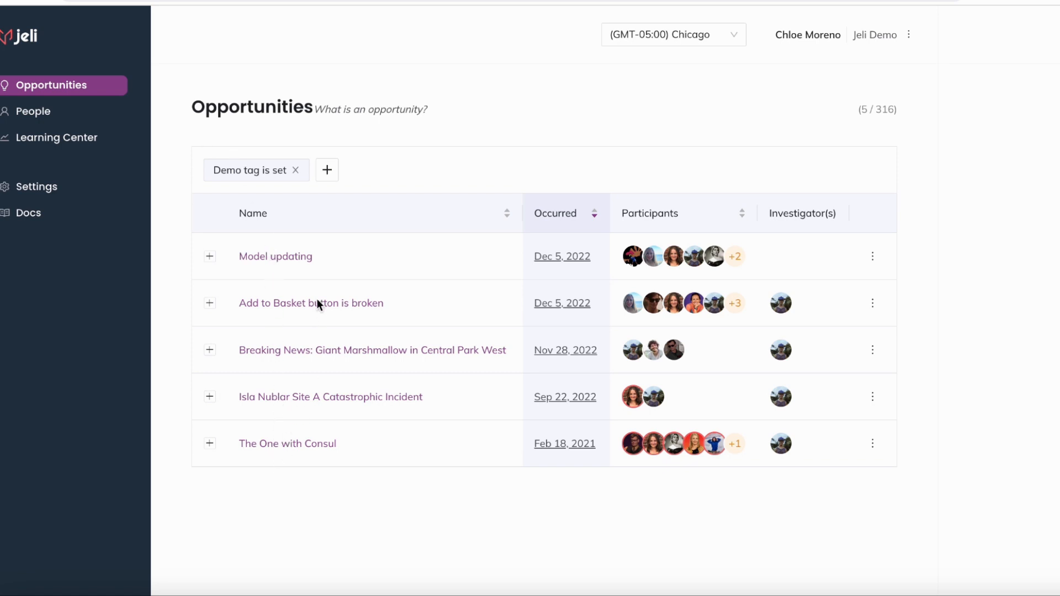
{"action": "mouse_move", "coordinate": [470, 292]}
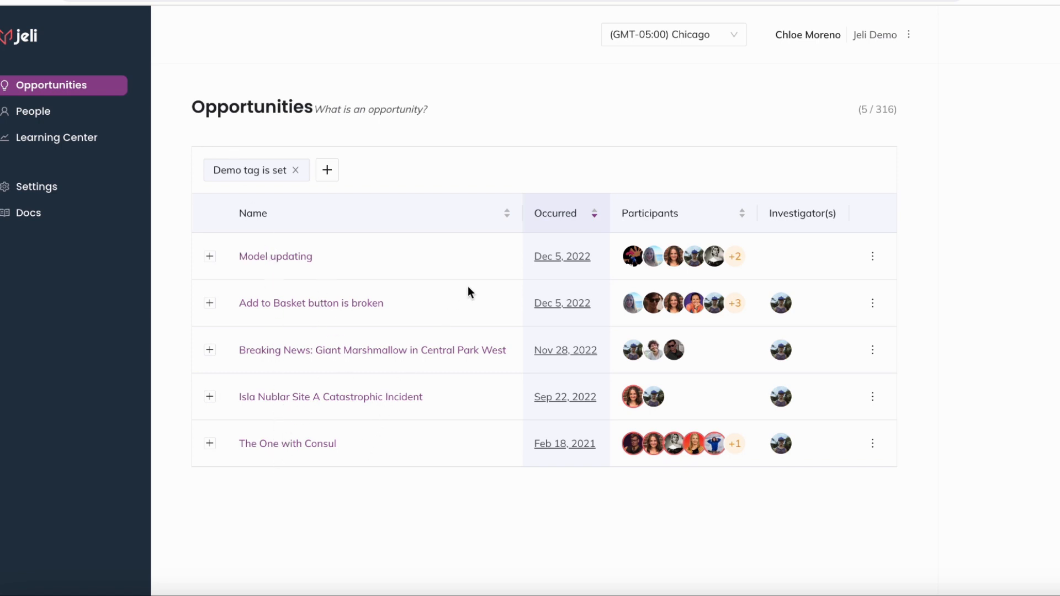
{"action": "mouse_move", "coordinate": [585, 267]}
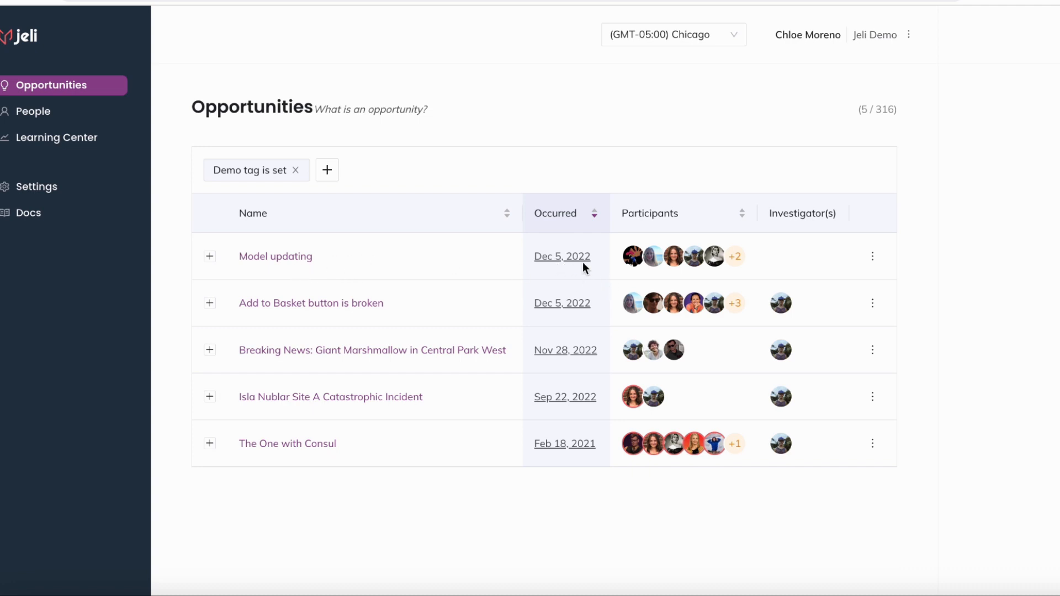
{"action": "mouse_move", "coordinate": [741, 257]}
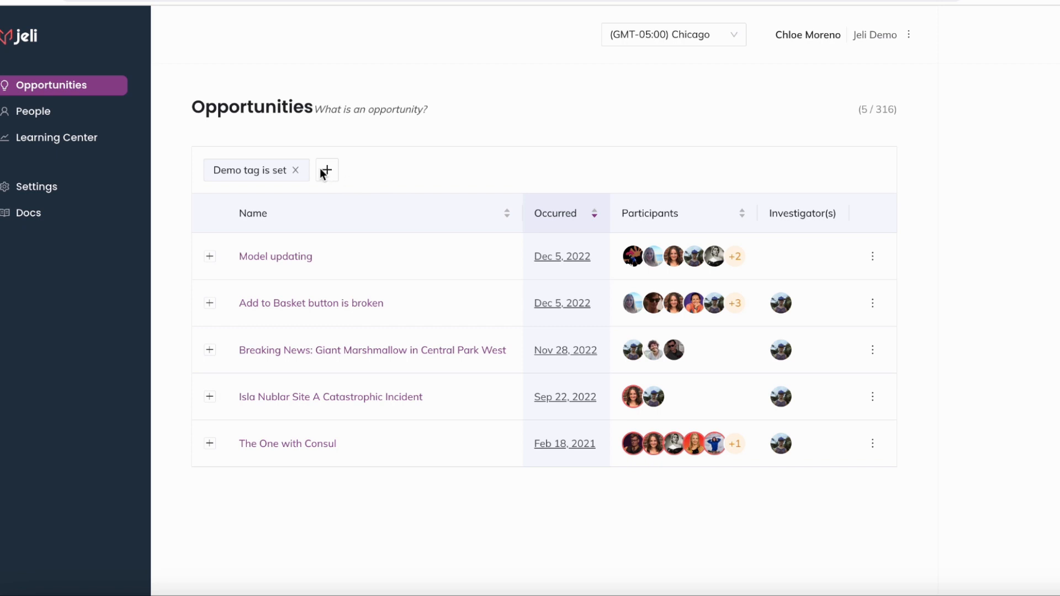
Check the filter criteria next to the Demo tag, then go to the workspace Settings page.
{"action": "left_click", "coordinate": [326, 169]}
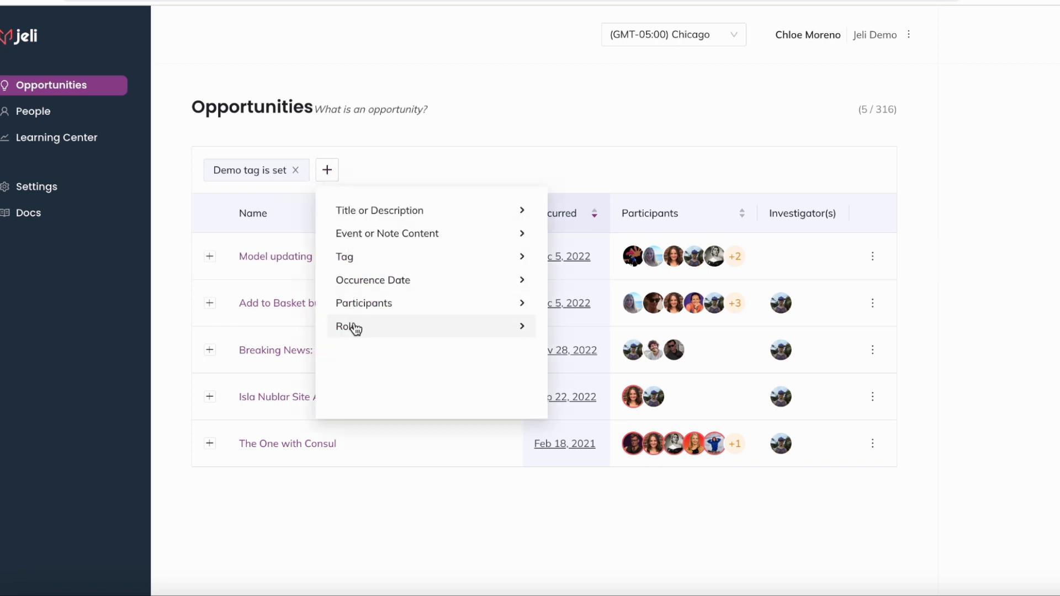
{"action": "left_click", "coordinate": [37, 186]}
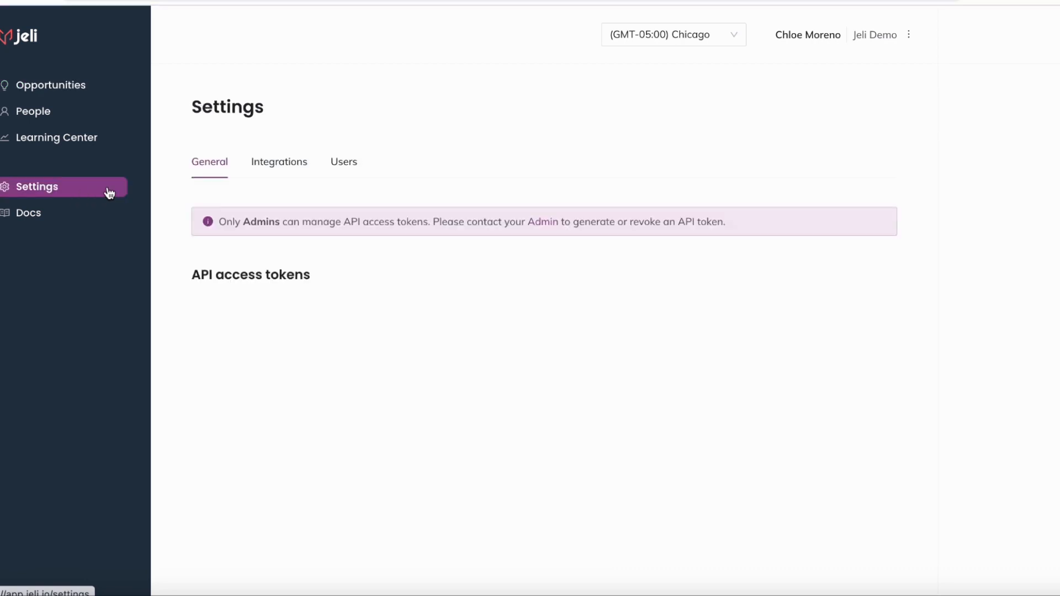
View Tag Management in Settings, listing categories Demo, Service, Severity and Vendor with auto-tagging.
{"action": "left_click", "coordinate": [279, 161]}
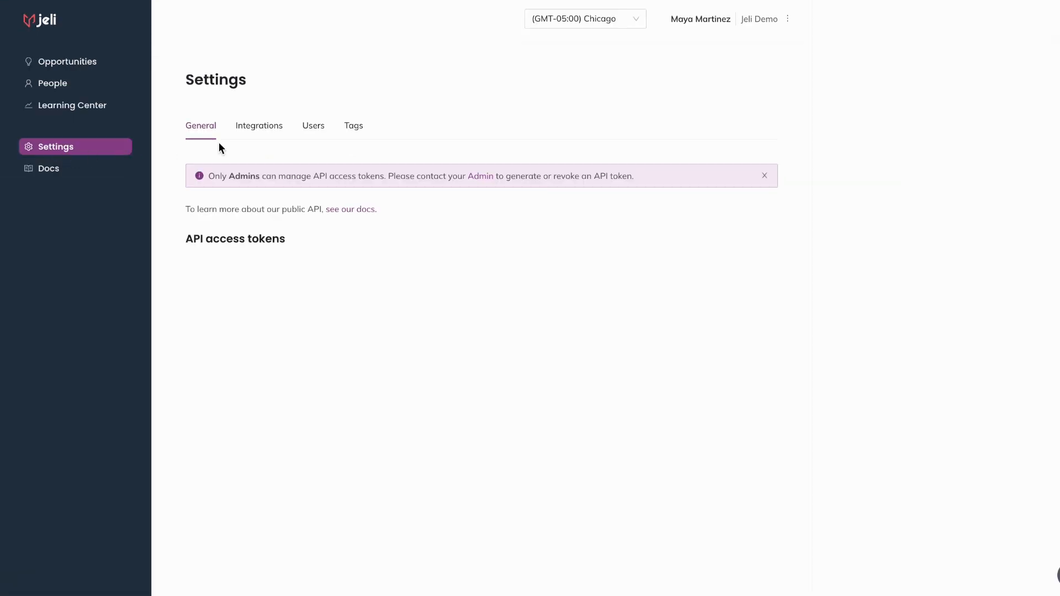
{"action": "left_click", "coordinate": [354, 126]}
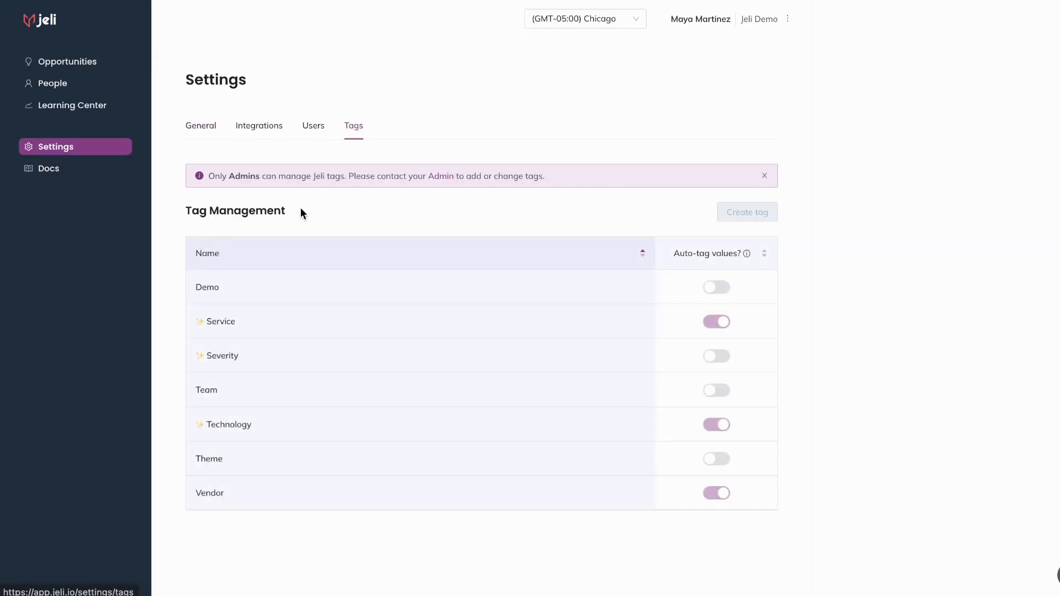
{"action": "mouse_move", "coordinate": [233, 424]}
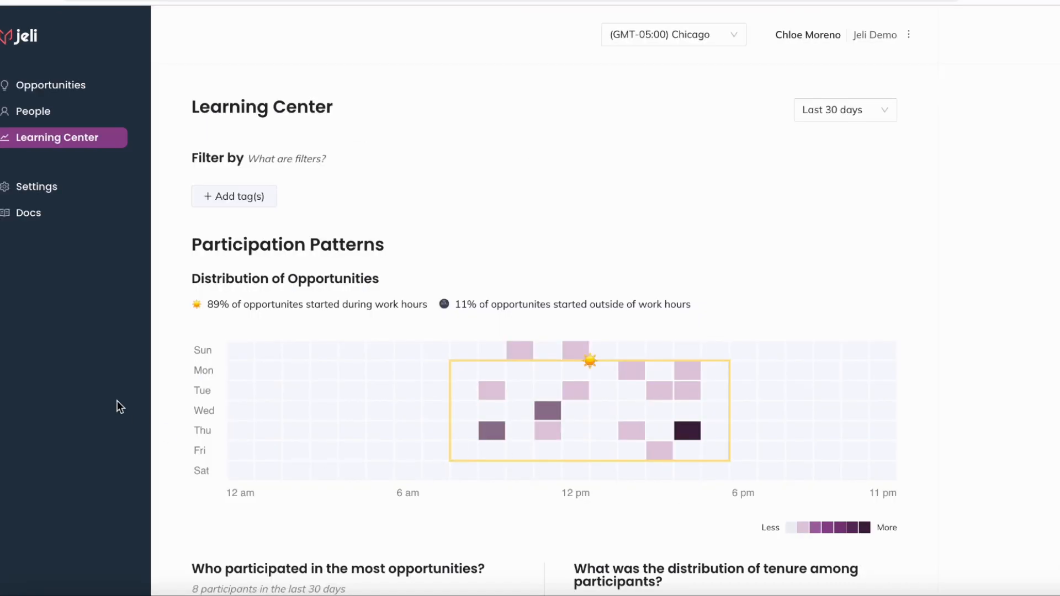
{"action": "mouse_move", "coordinate": [139, 132]}
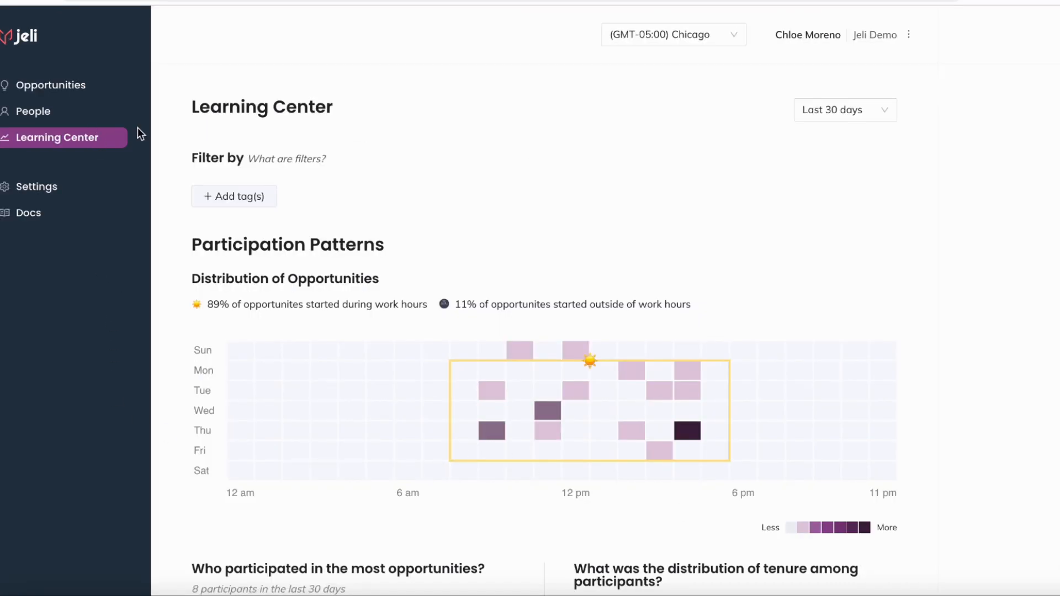
{"action": "scroll", "scroll_direction": "down", "scroll_amount": 3}
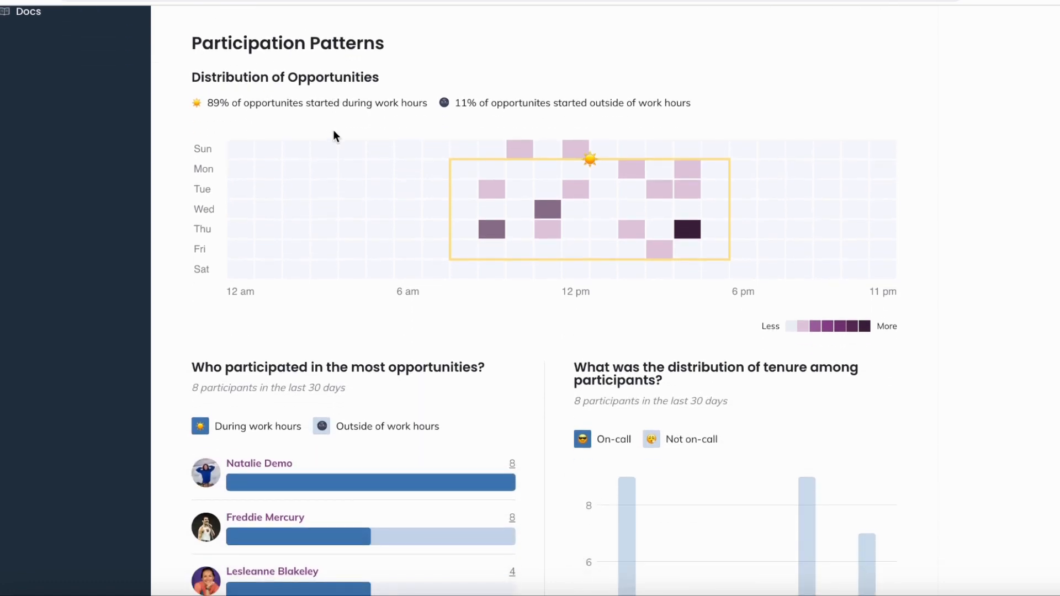
{"action": "scroll", "scroll_direction": "down", "scroll_amount": 3}
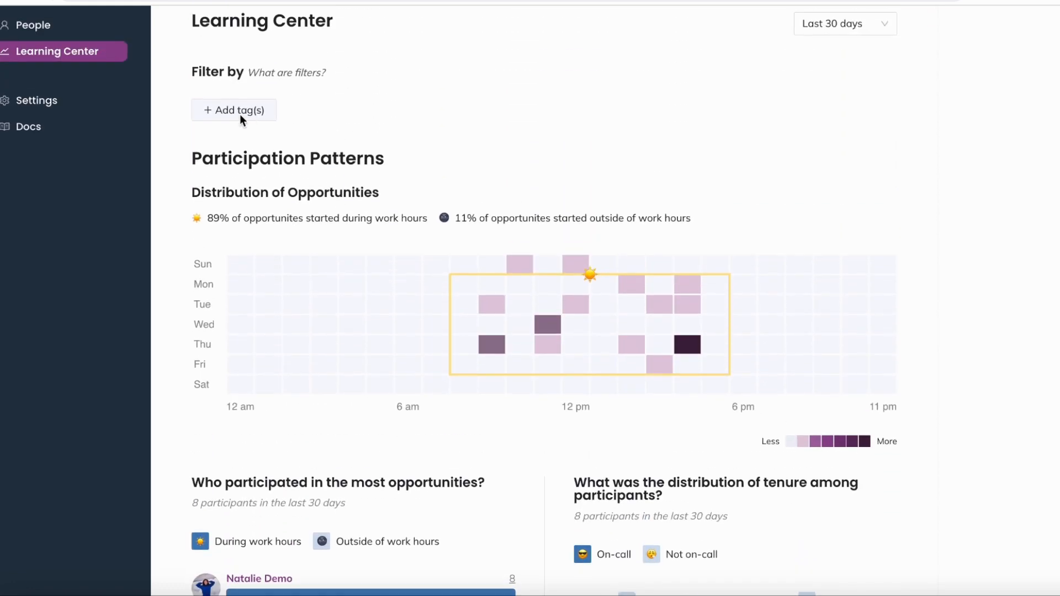
{"action": "mouse_move", "coordinate": [860, 30]}
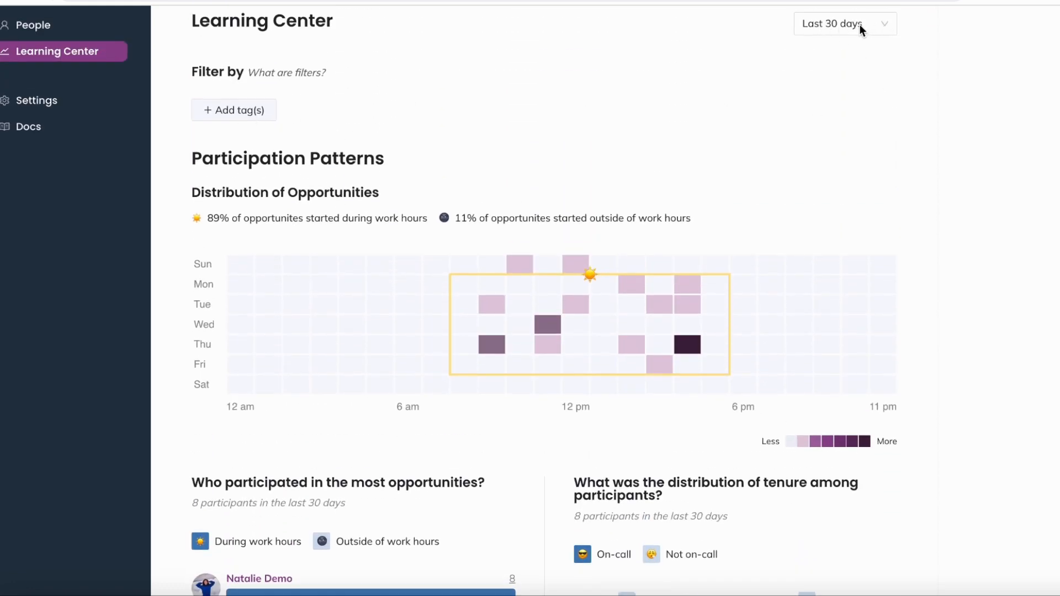